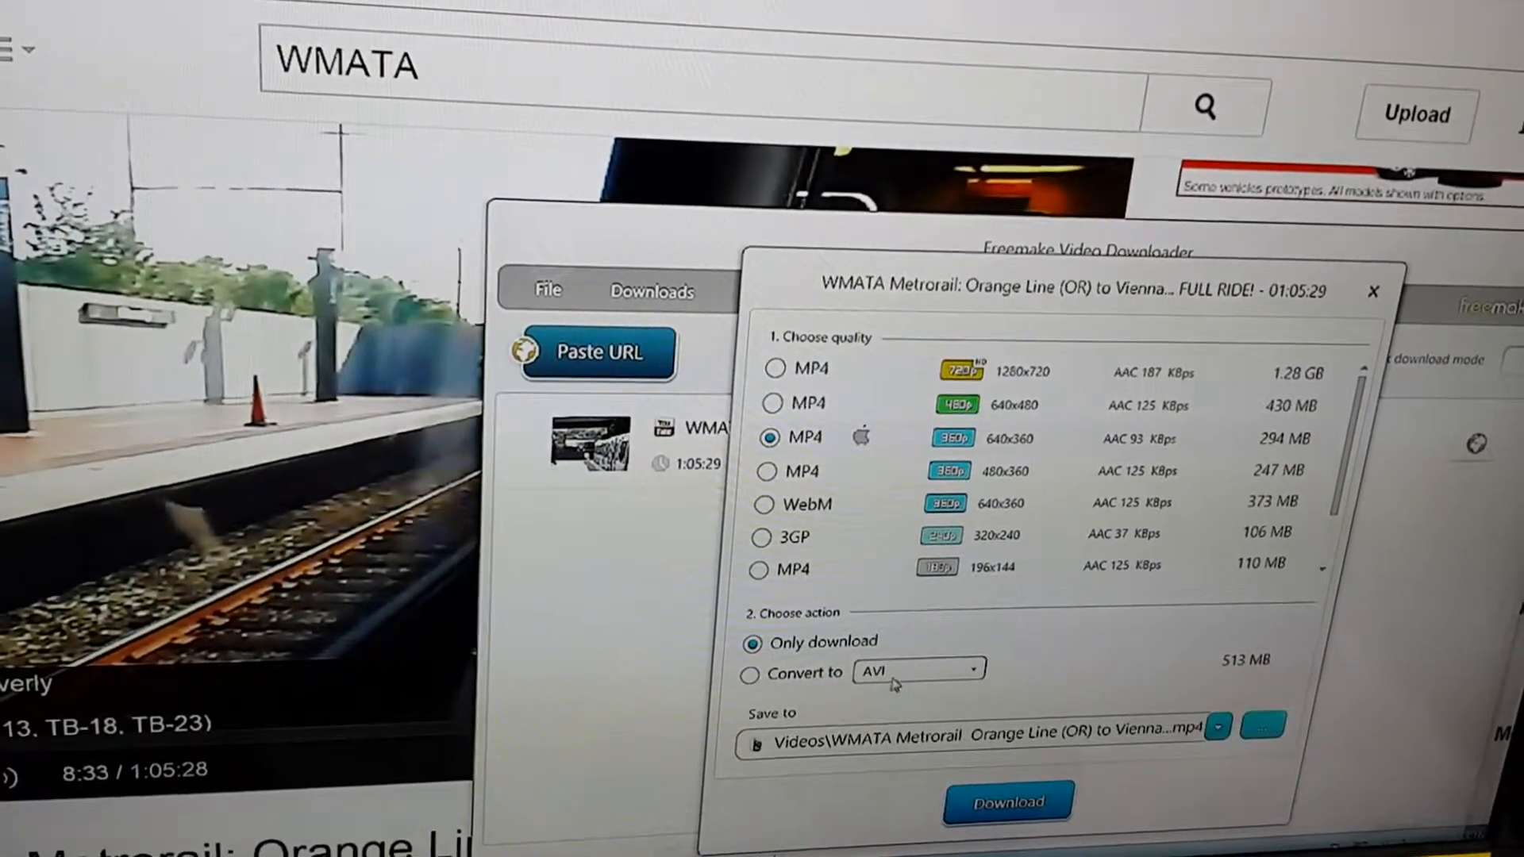
# Download the WMATA Metrorail Orange Line video as a 640x360 MP4
pyautogui.click(977, 668)
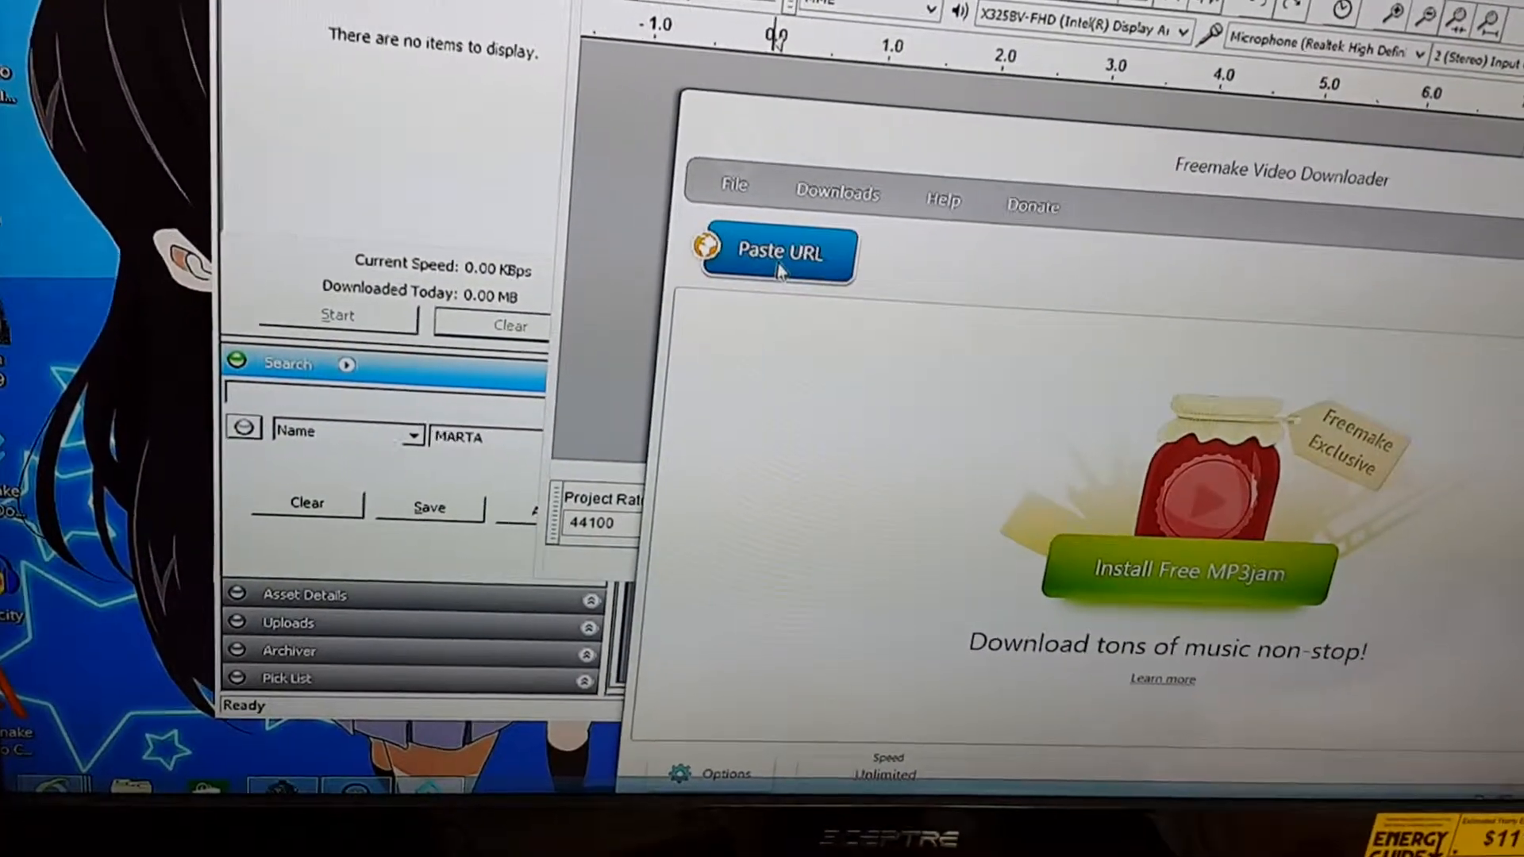
pyautogui.click(776, 252)
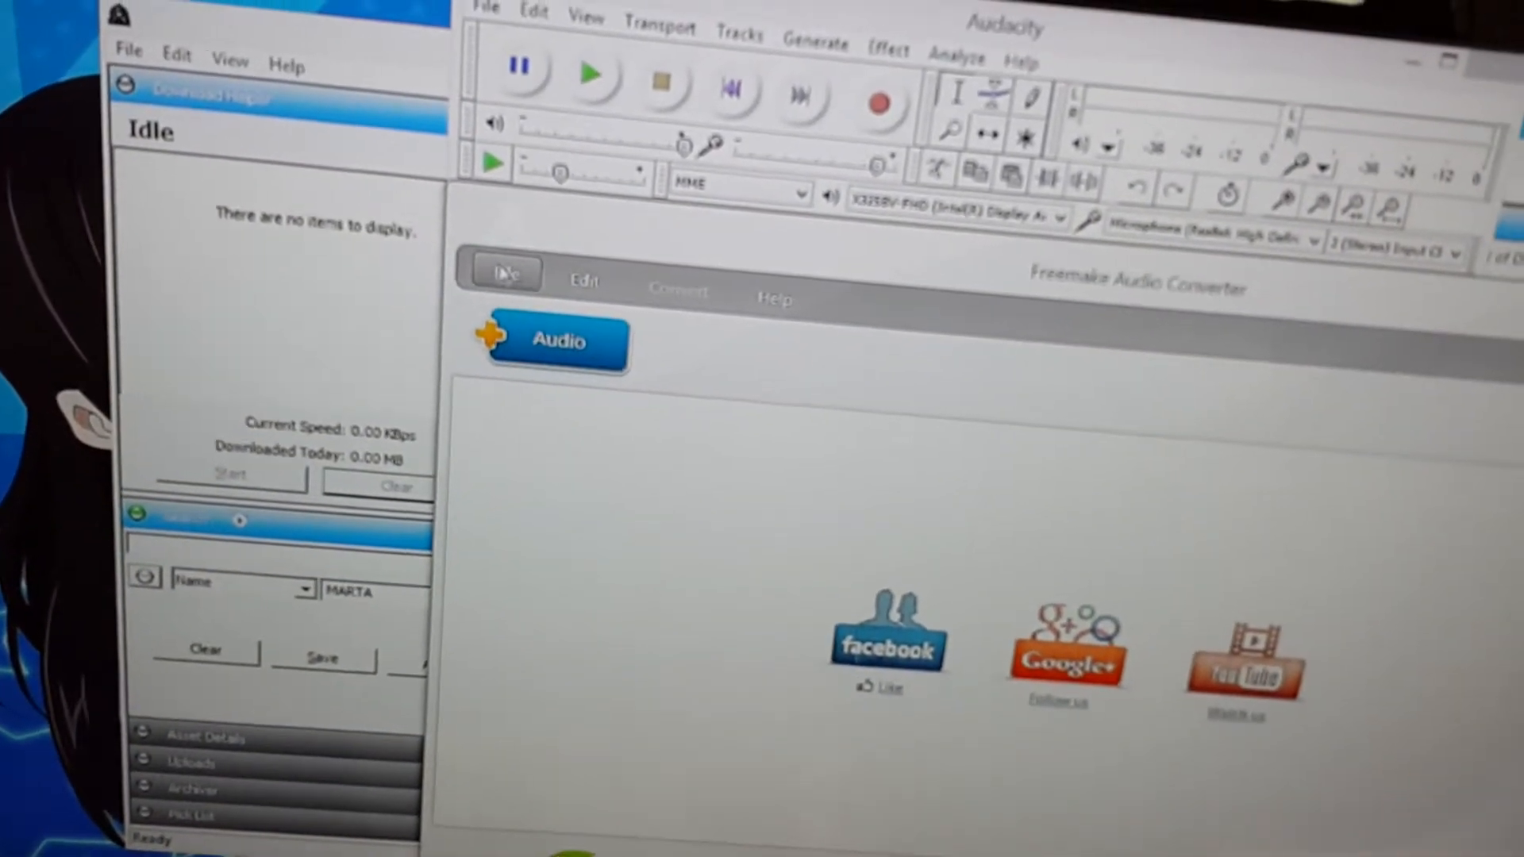
# Add the downloaded WMATA video and convert it to WAV saved in the Music folder
pyautogui.click(501, 276)
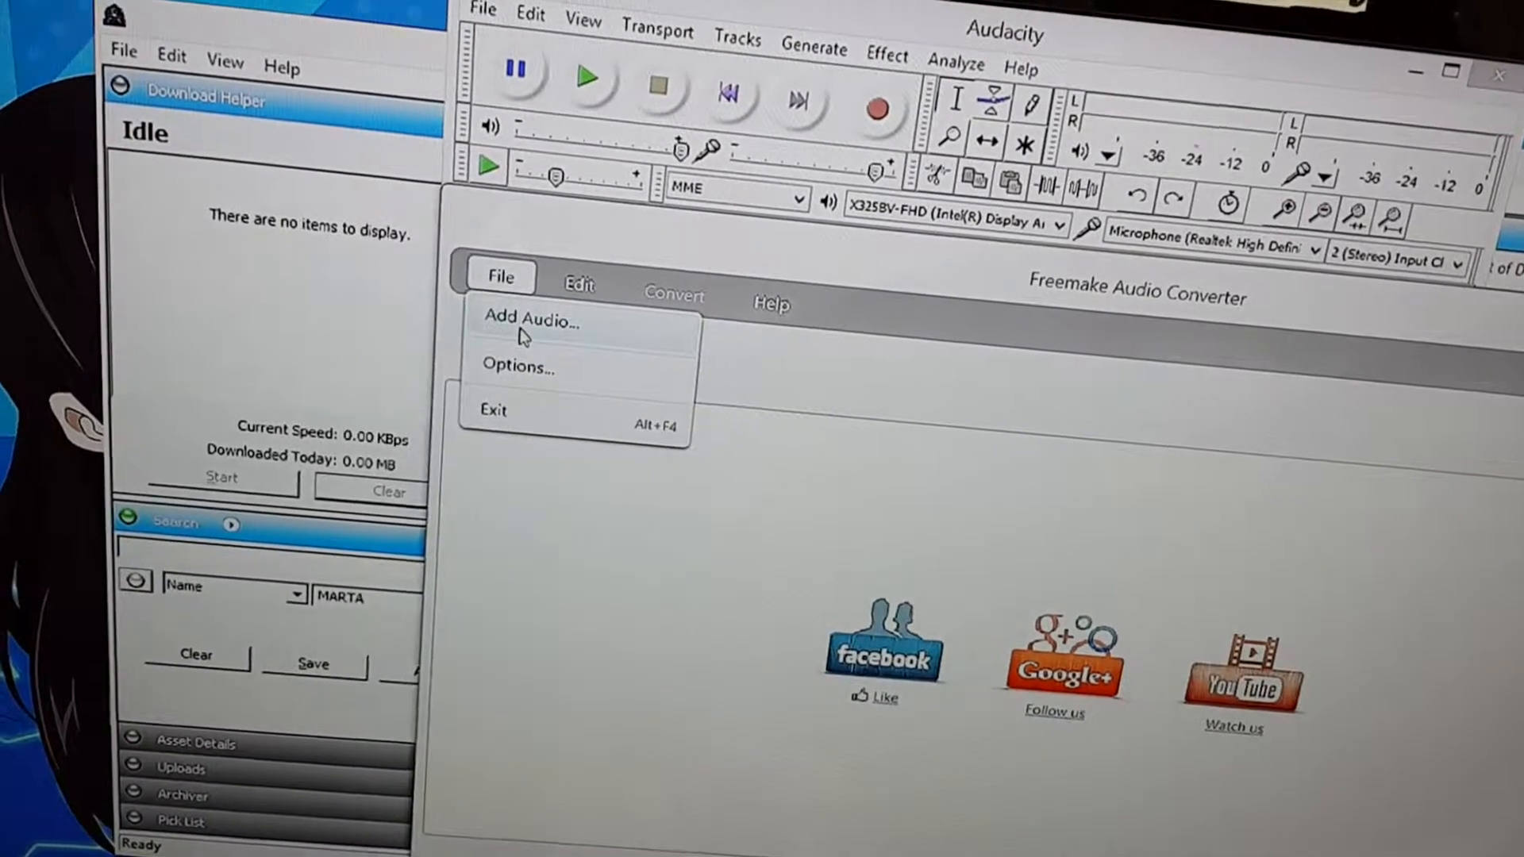
pyautogui.click(528, 322)
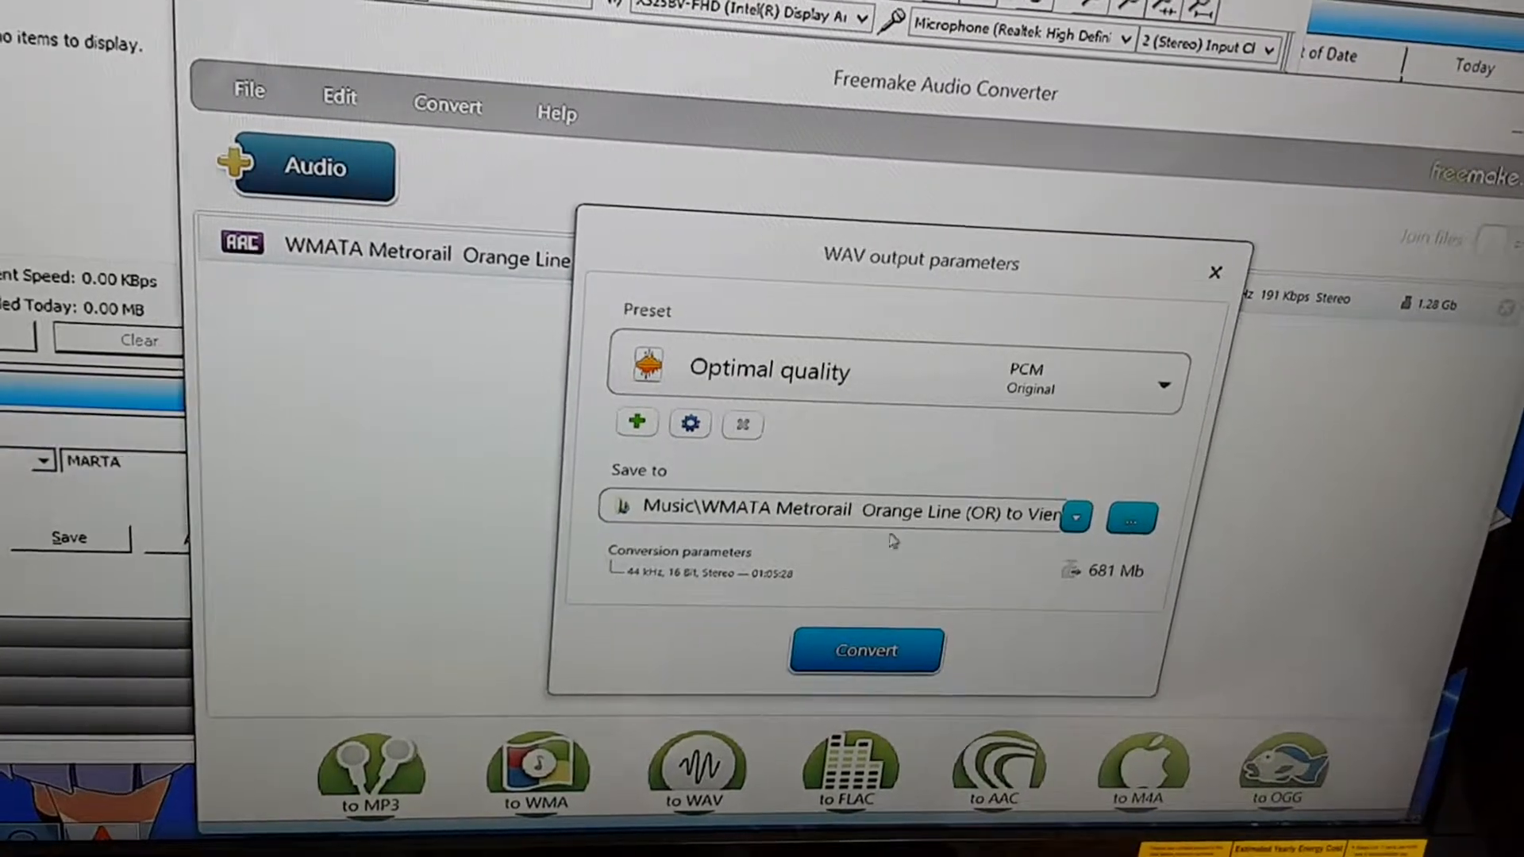
pyautogui.click(1079, 517)
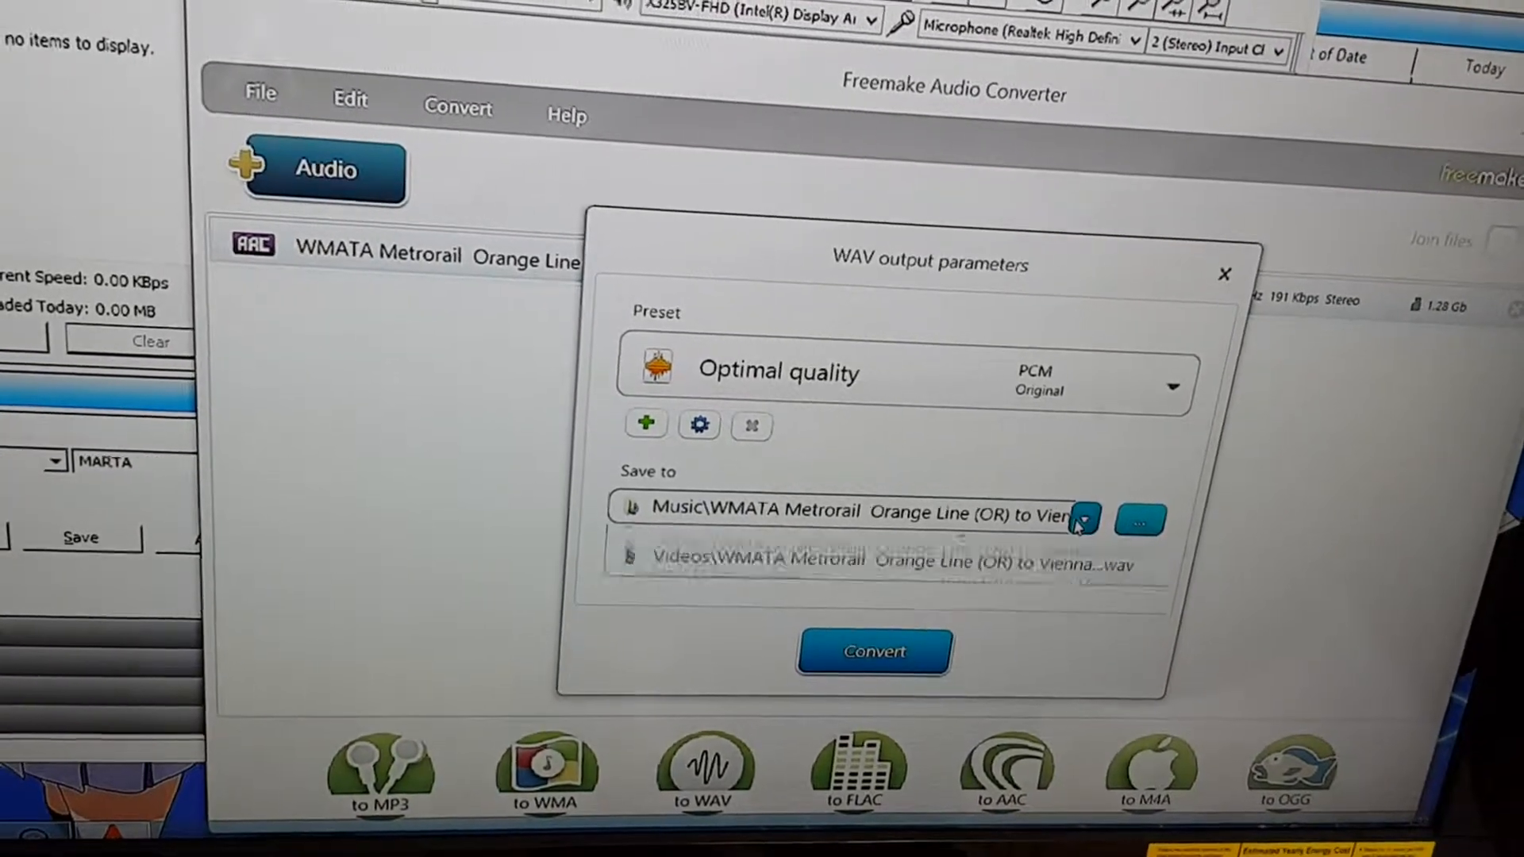
pyautogui.click(1083, 518)
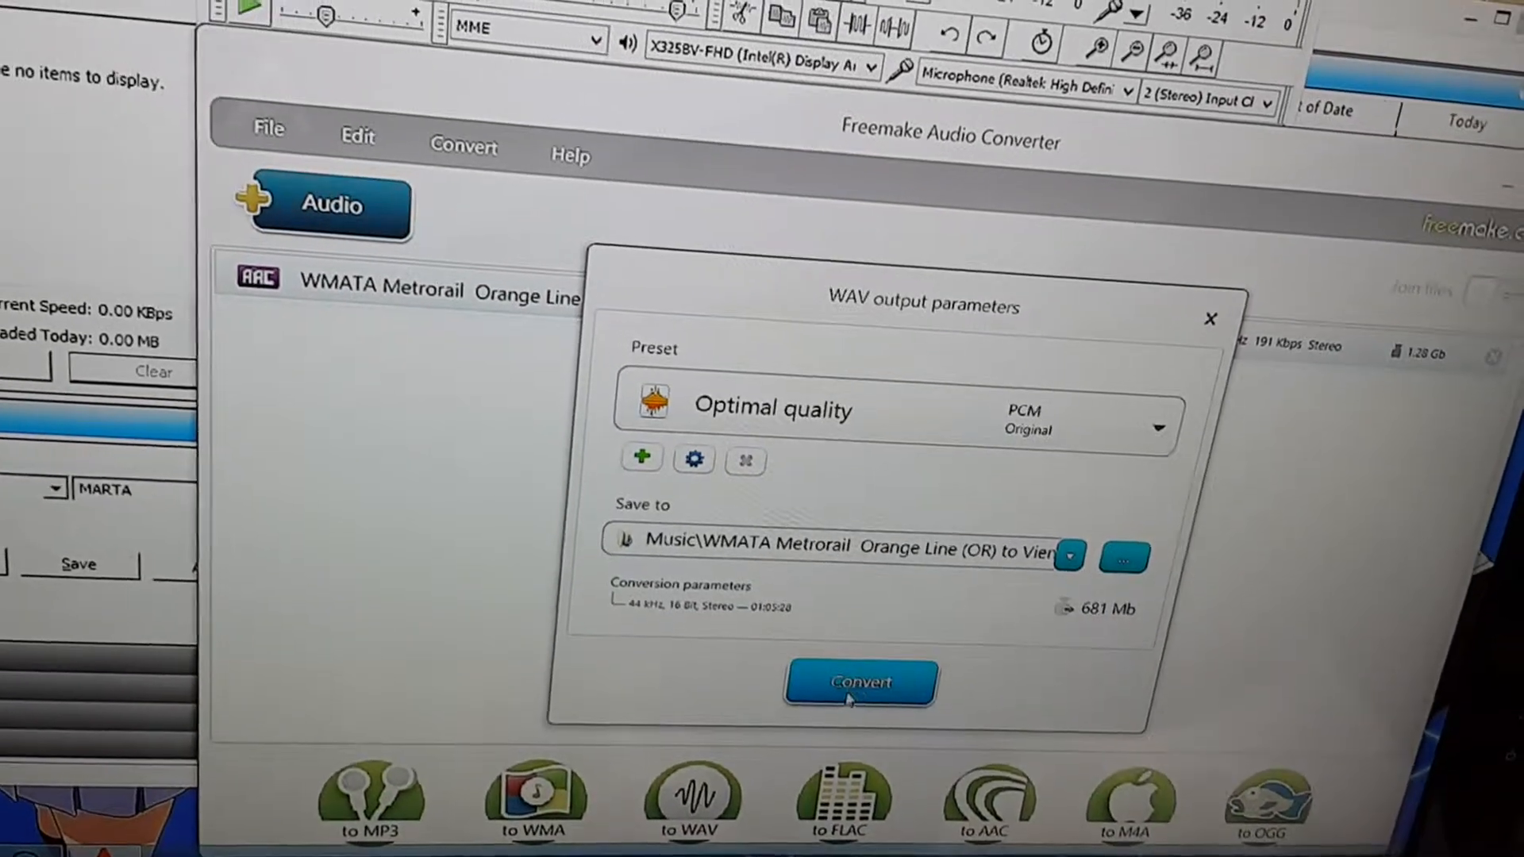
pyautogui.click(859, 683)
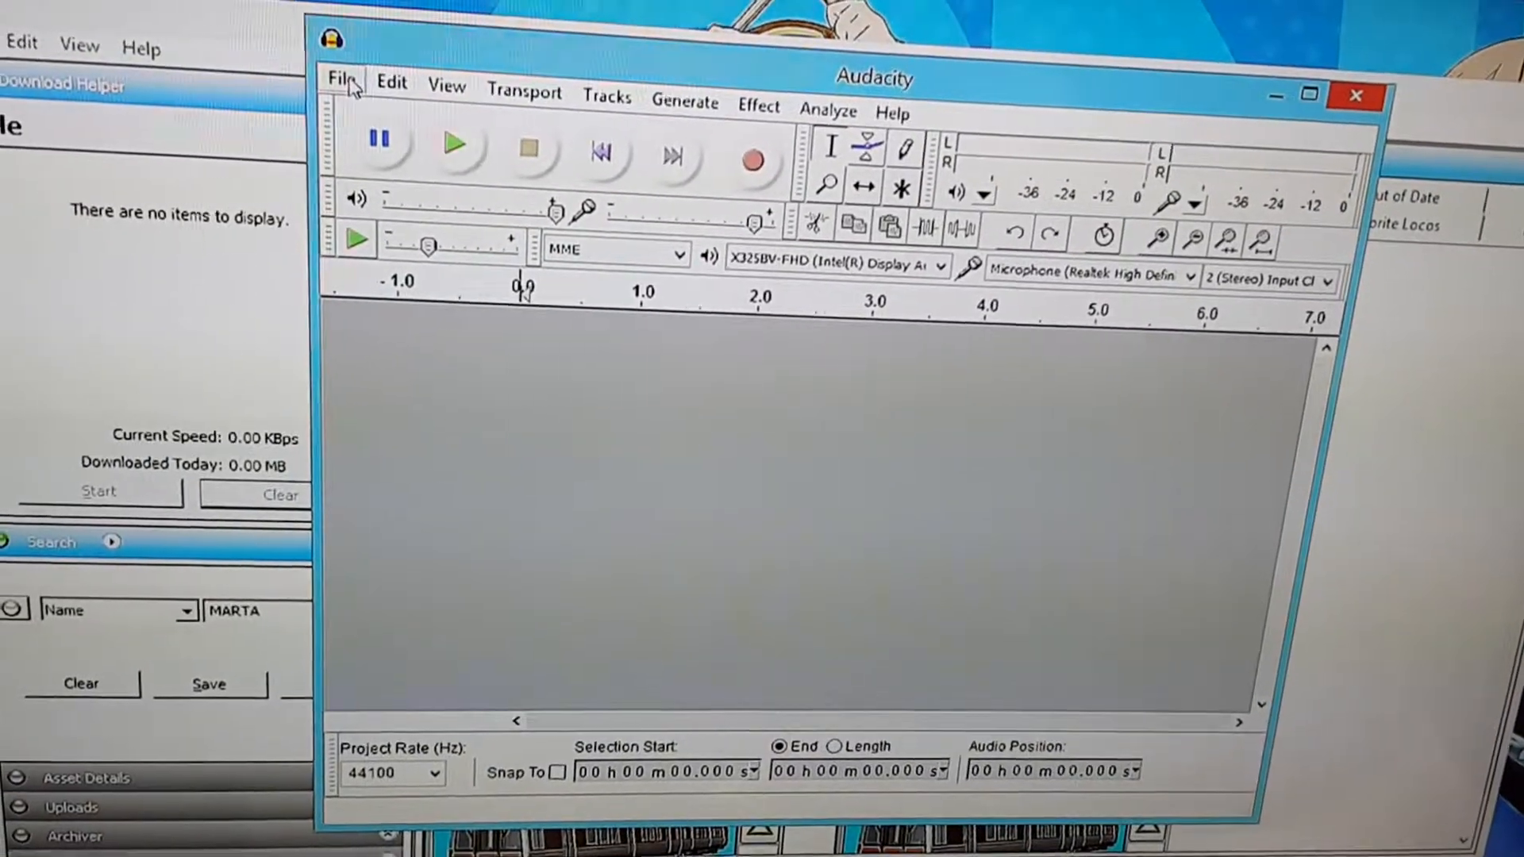
# Import the WMATA Metrorail WAV from Music, copying it into the project
pyautogui.click(342, 78)
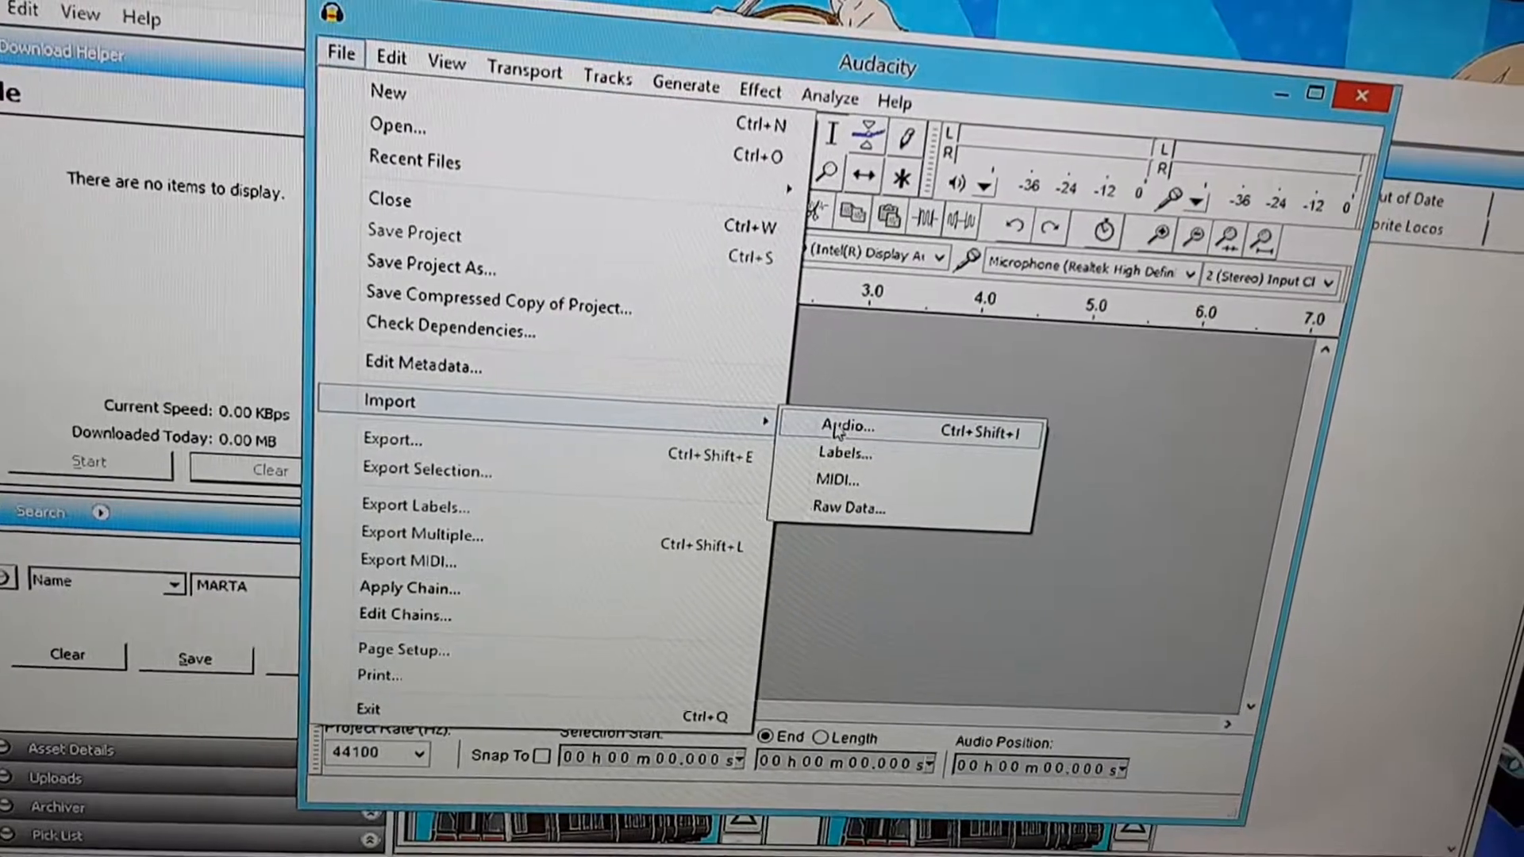
pyautogui.click(846, 426)
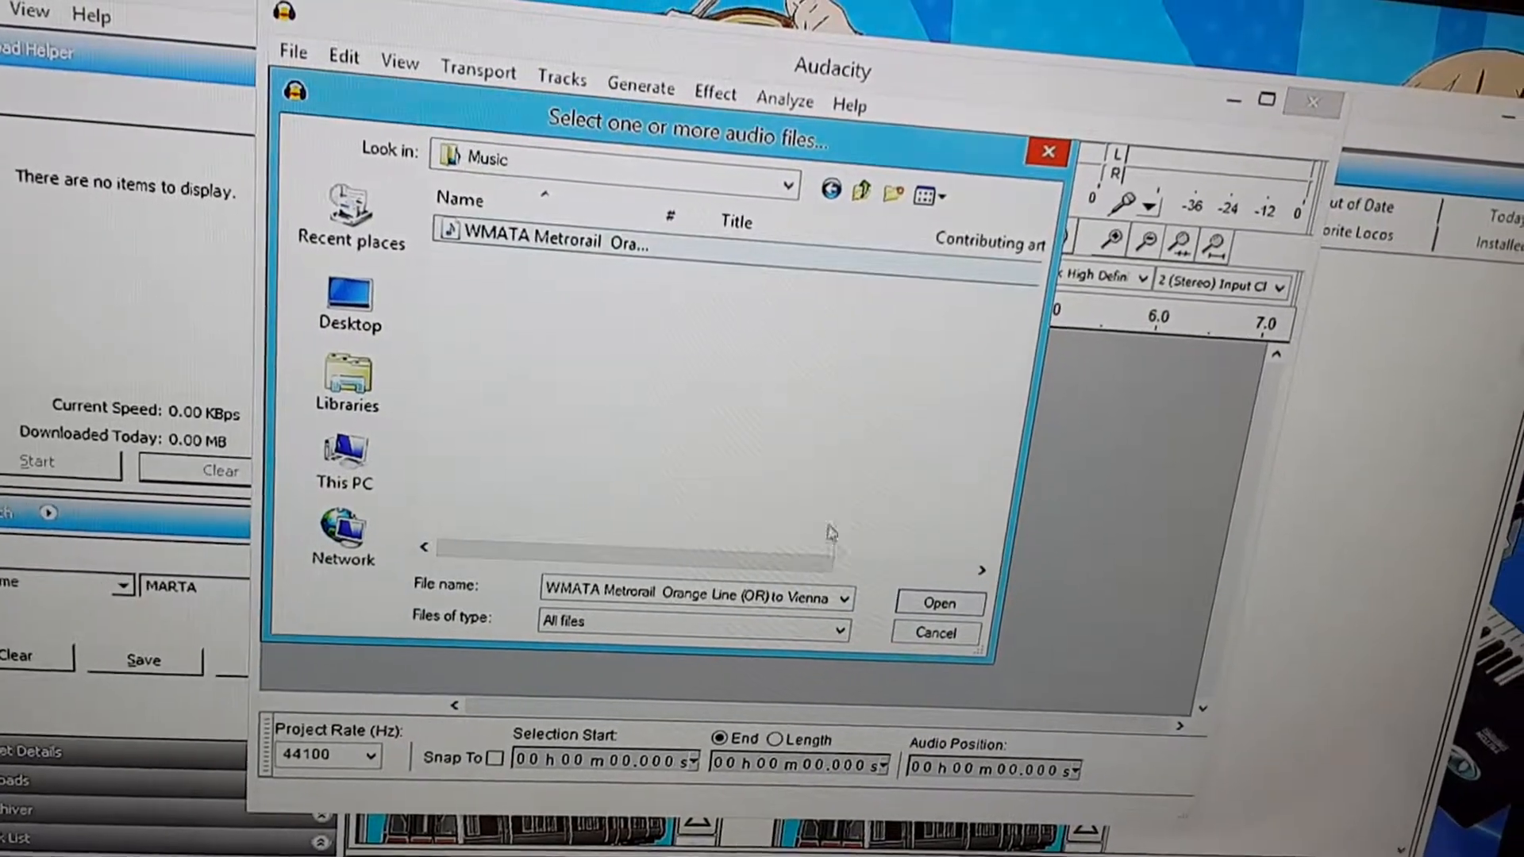
pyautogui.click(937, 603)
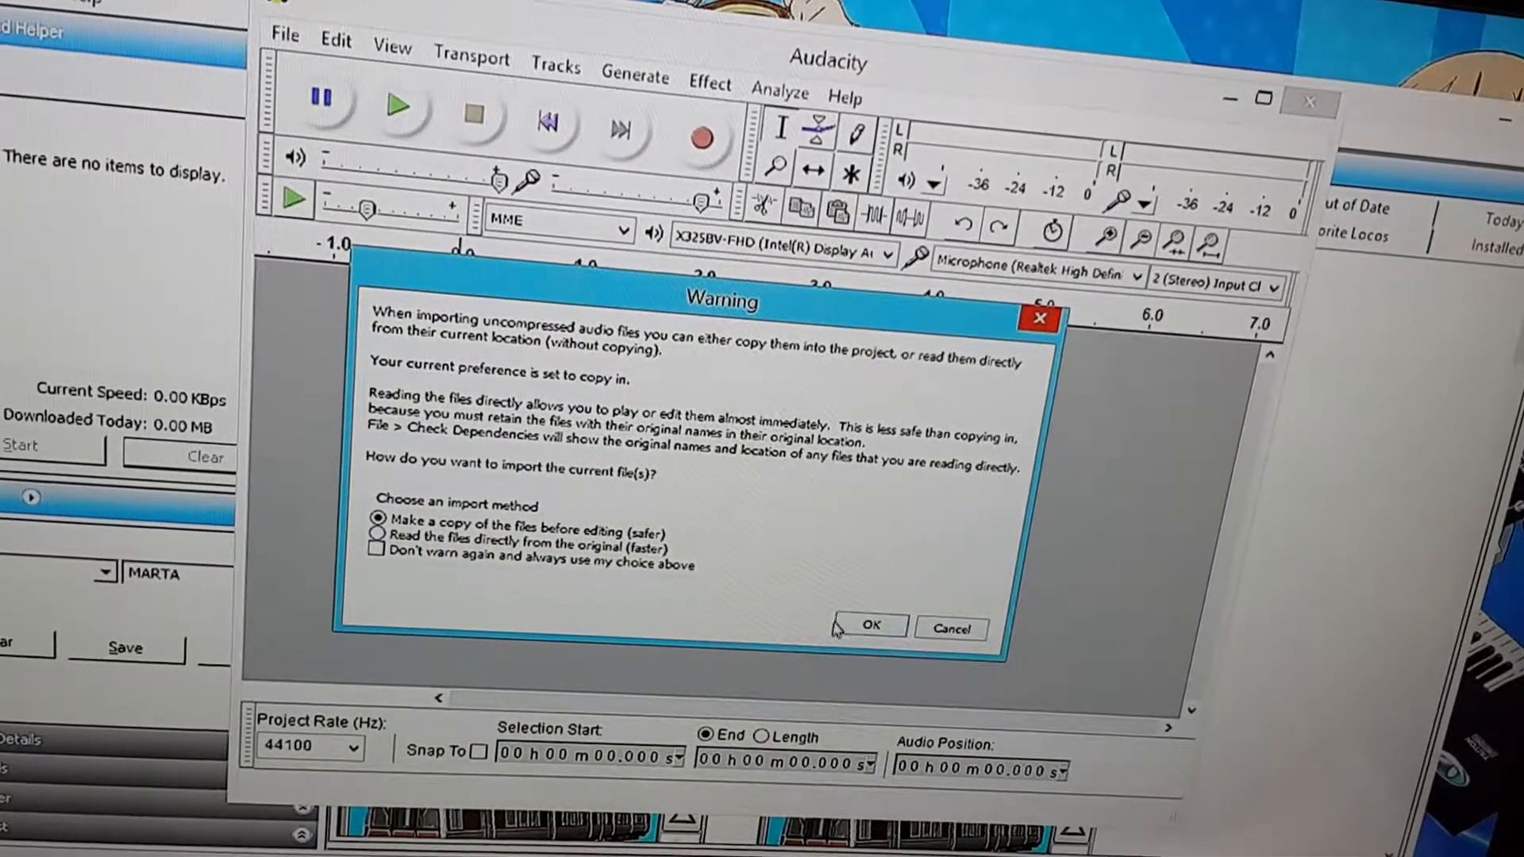
pyautogui.click(869, 628)
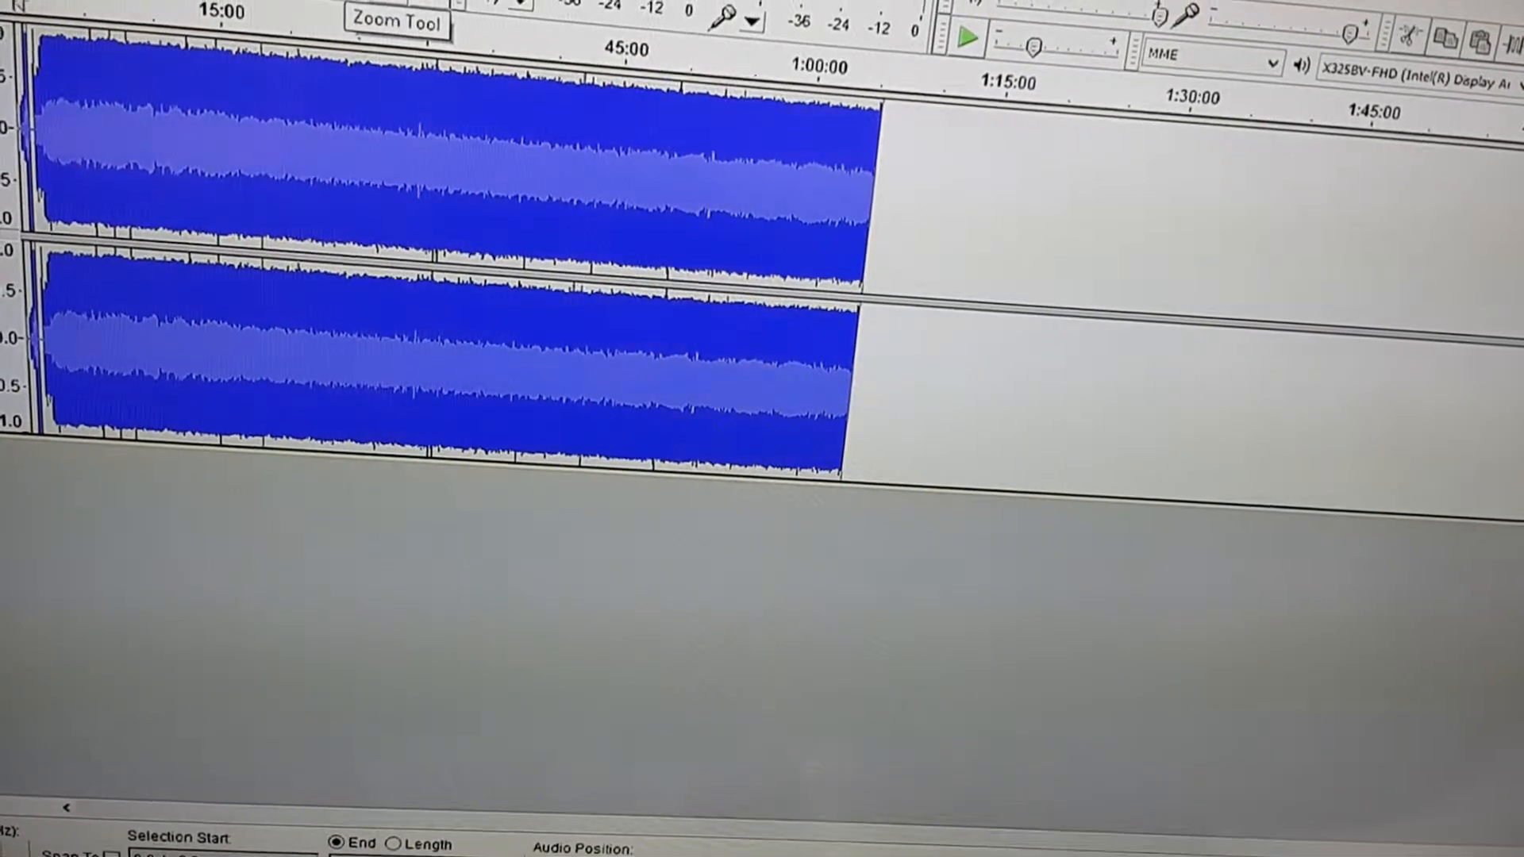
# Reset the track view to normal zoom, then begin importing audio into a fresh project
pyautogui.click(197, 28)
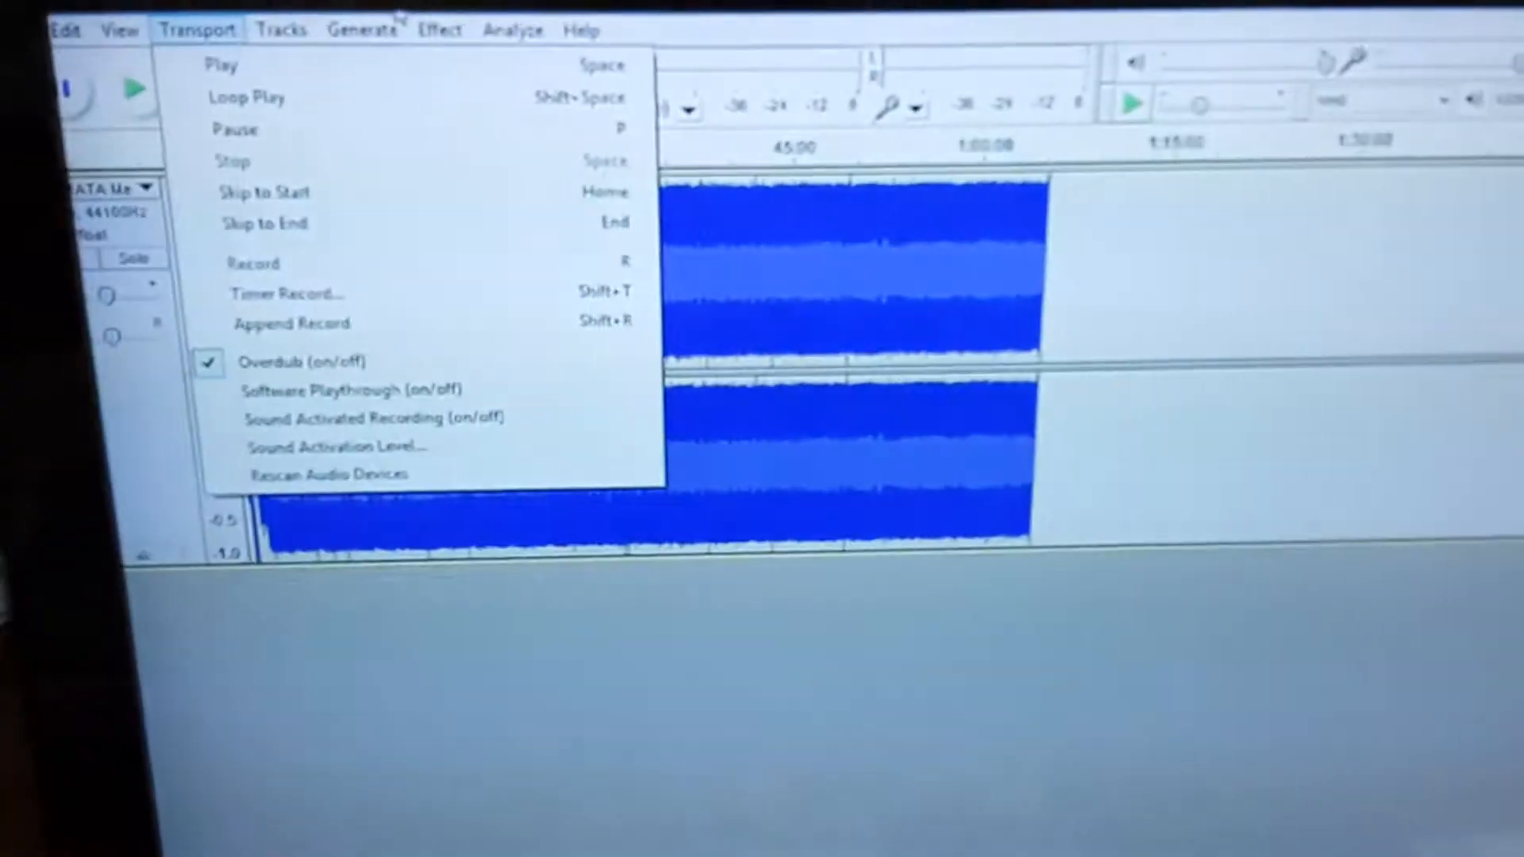
pyautogui.click(116, 27)
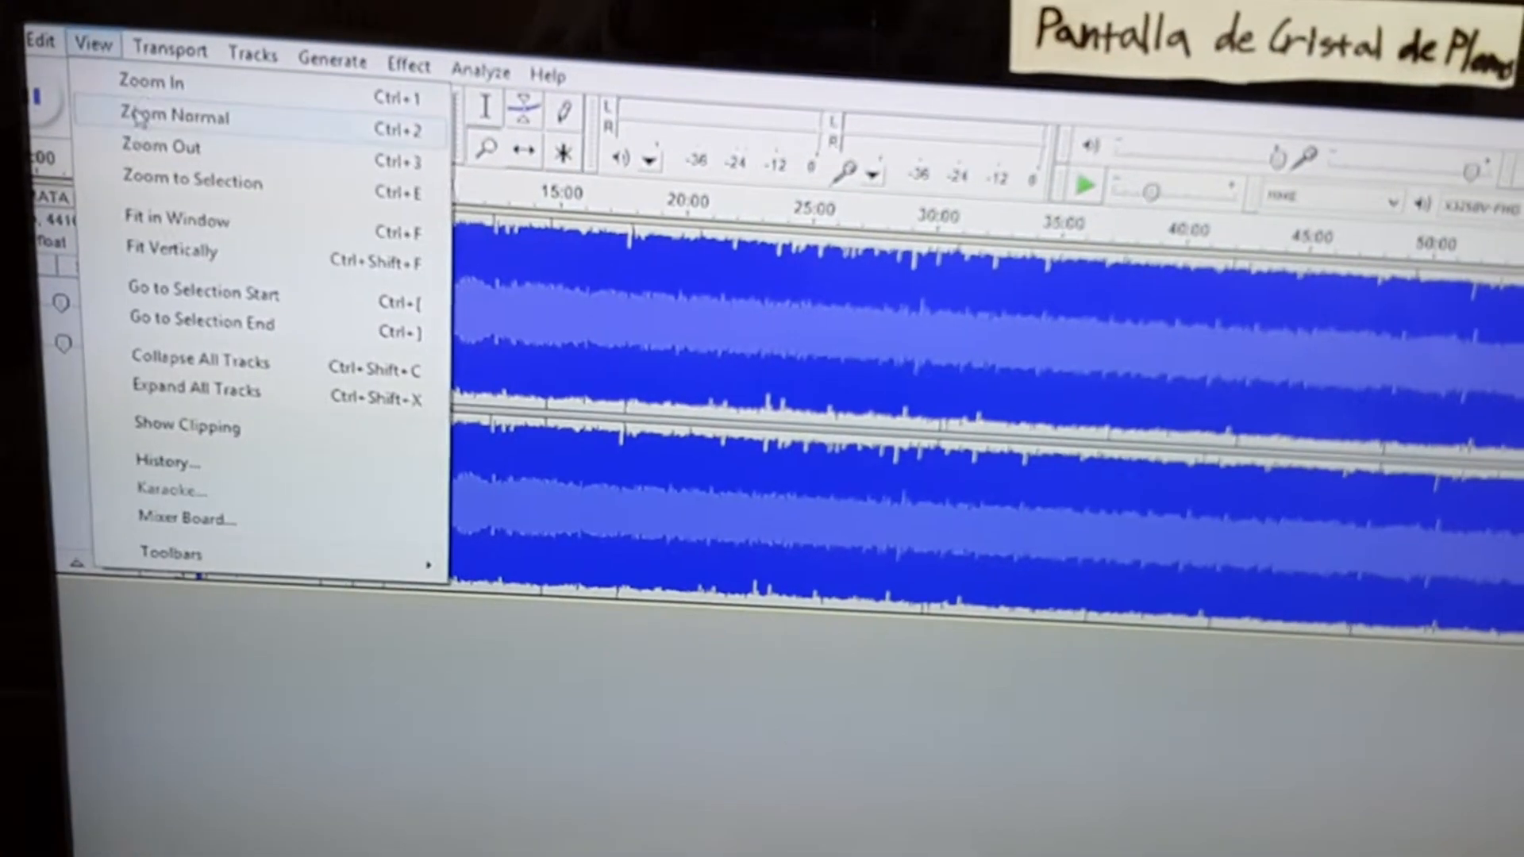
pyautogui.click(175, 116)
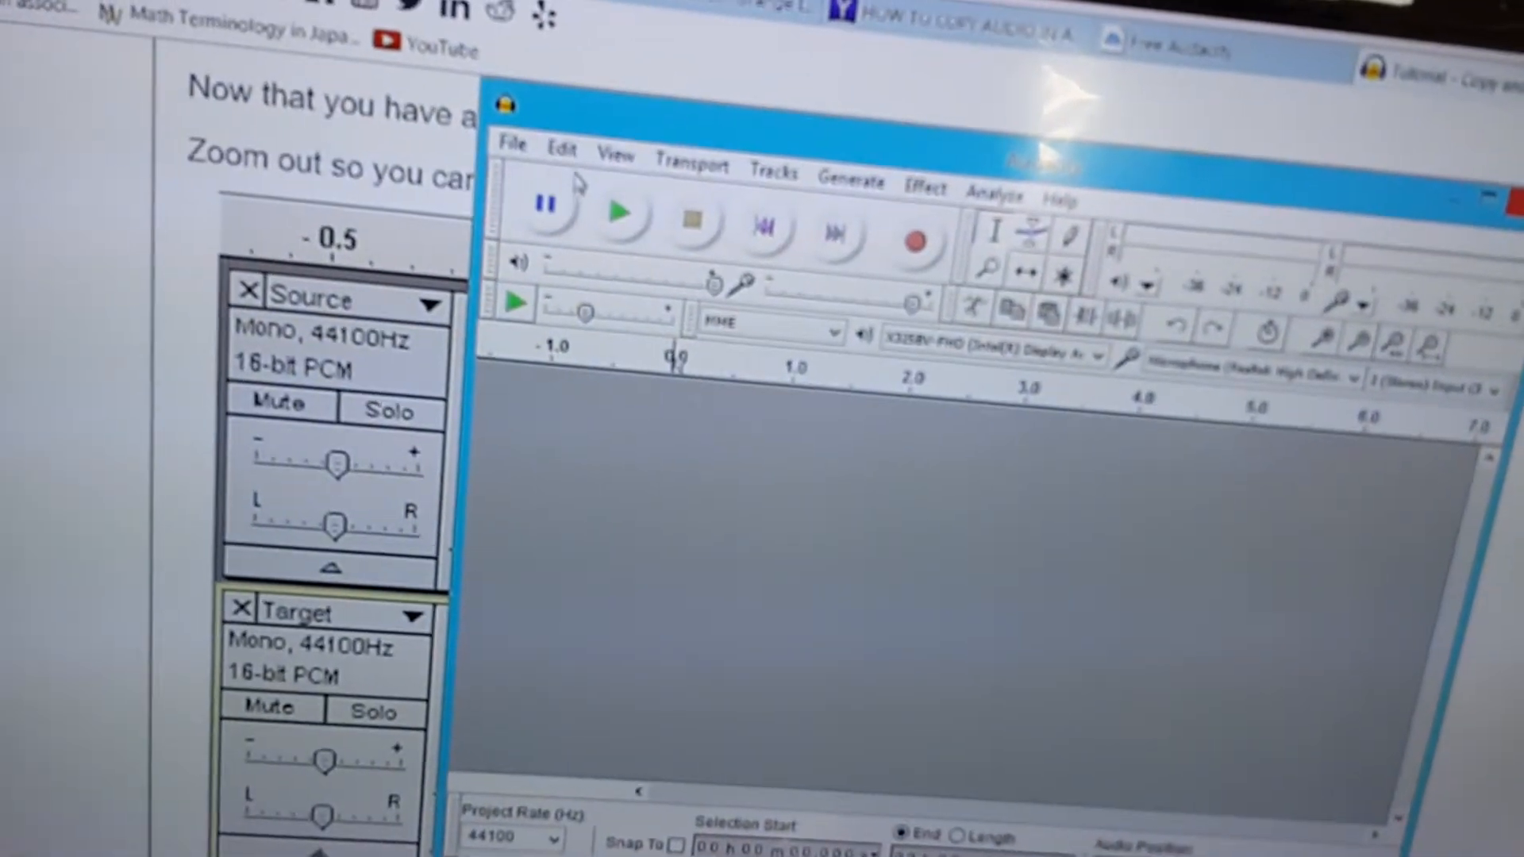
pyautogui.click(511, 144)
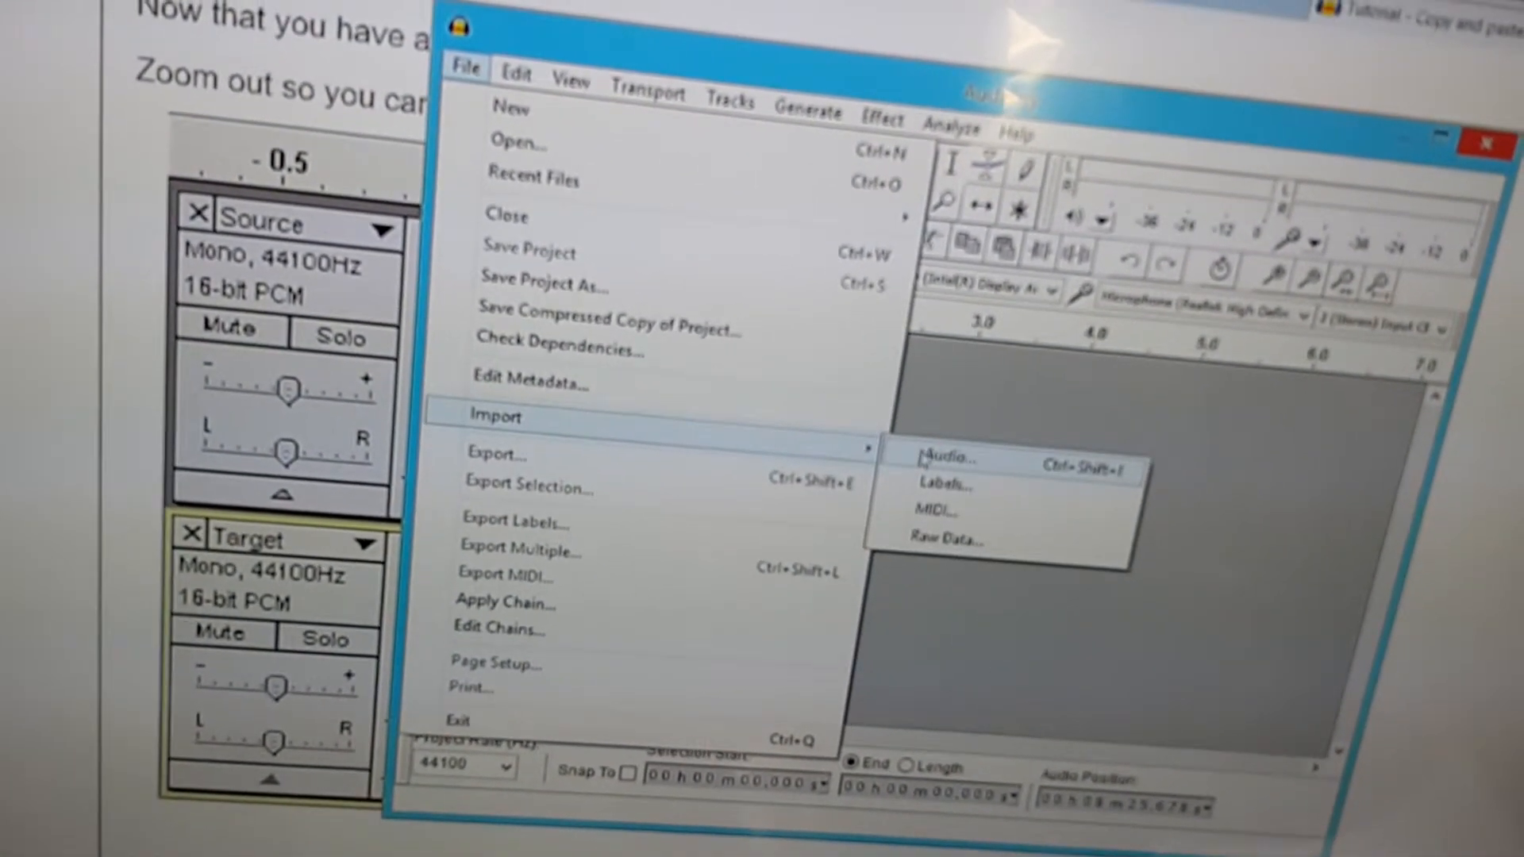
pyautogui.click(943, 457)
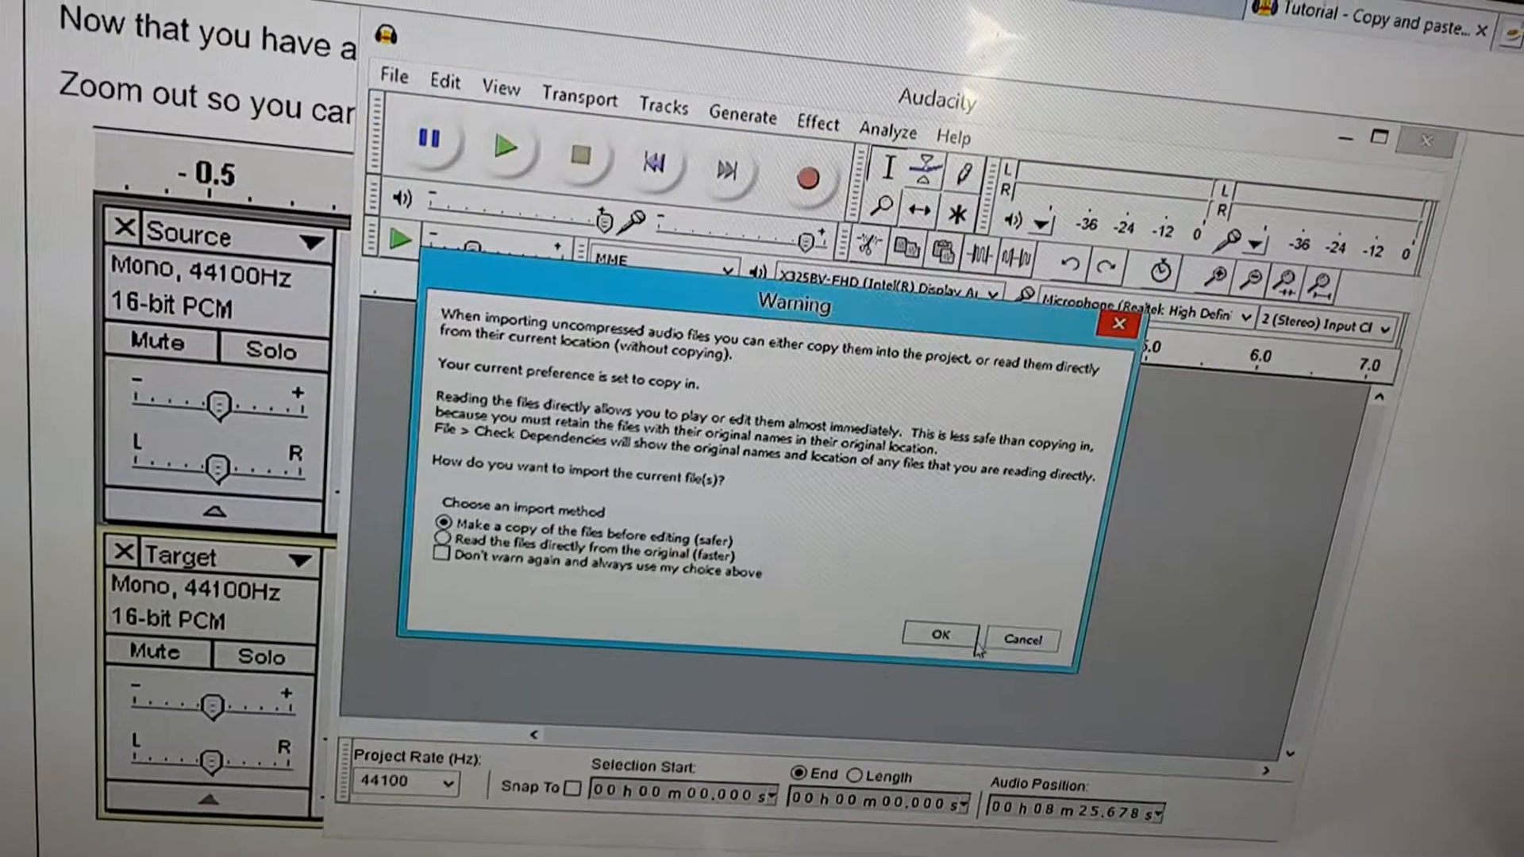
# Keep 'Make a copy of the files before editing' and confirm the import
pyautogui.click(937, 638)
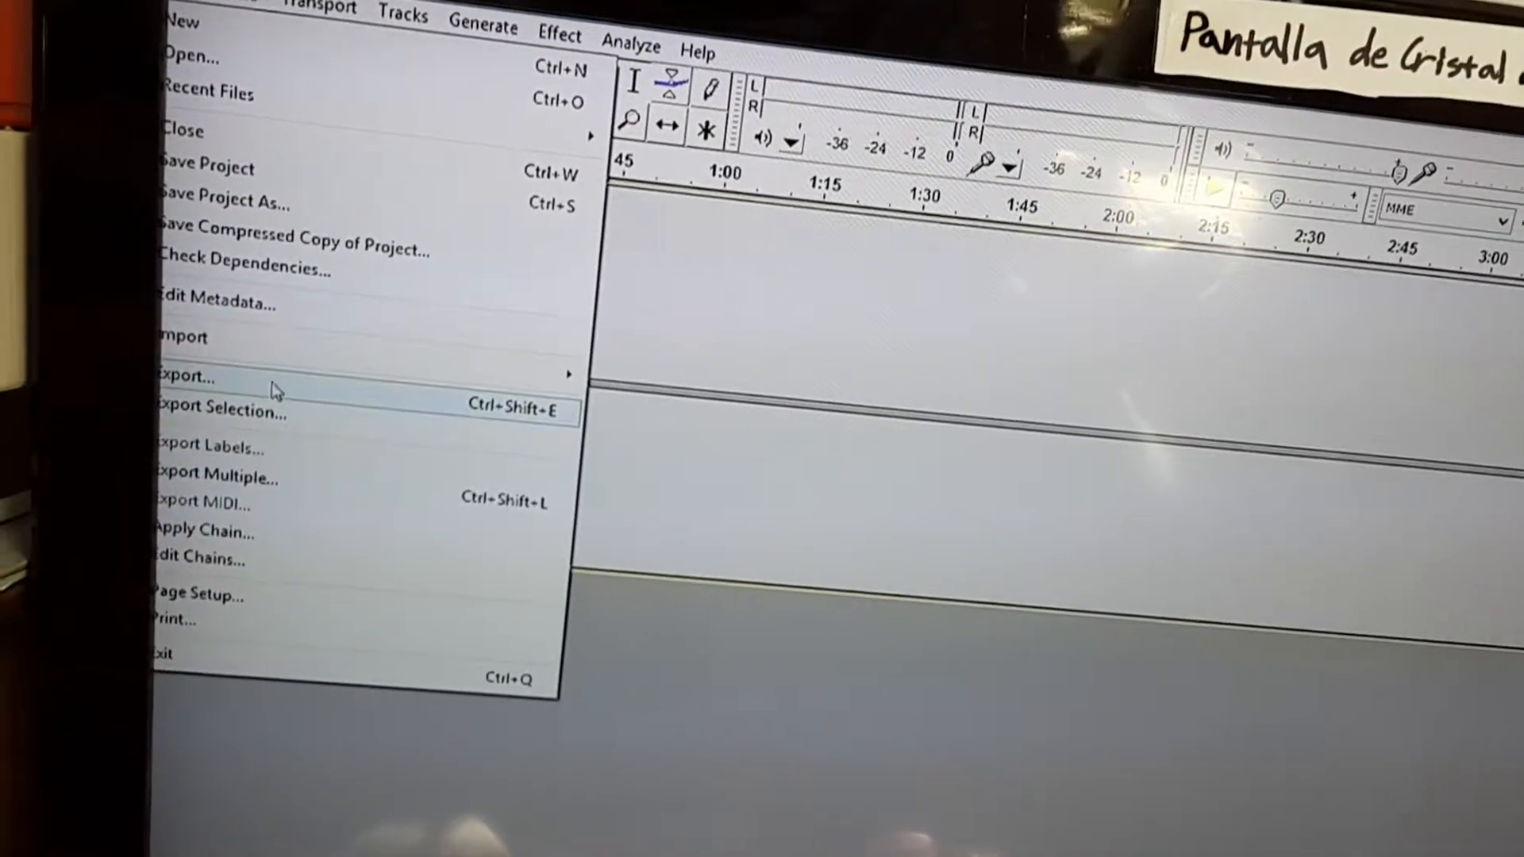
# Export the audio as a 16-bit WAV into Downloads, accepting the default metadata
pyautogui.click(181, 378)
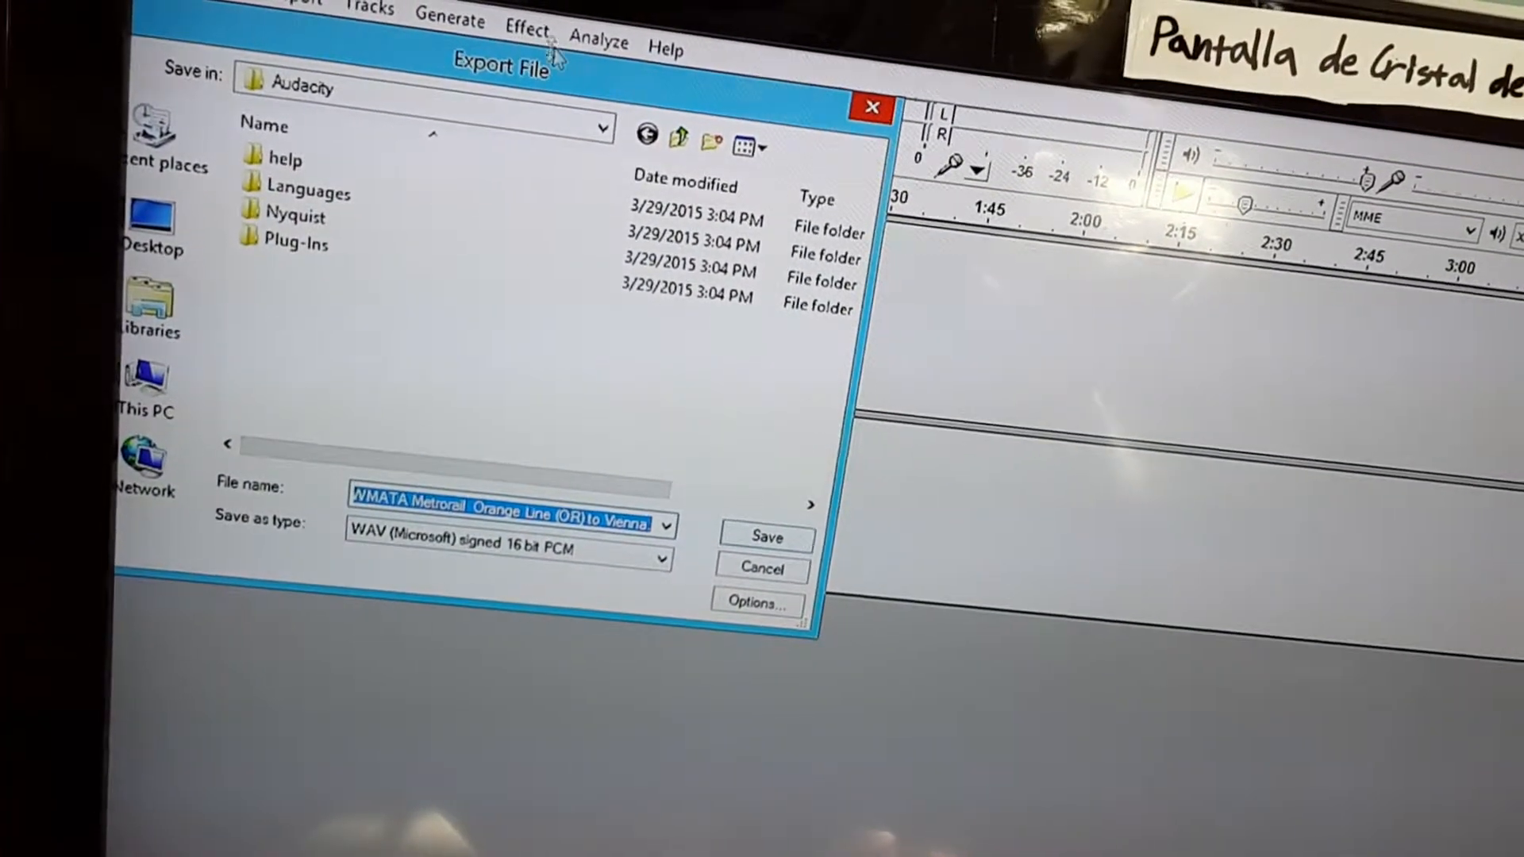
pyautogui.click(600, 127)
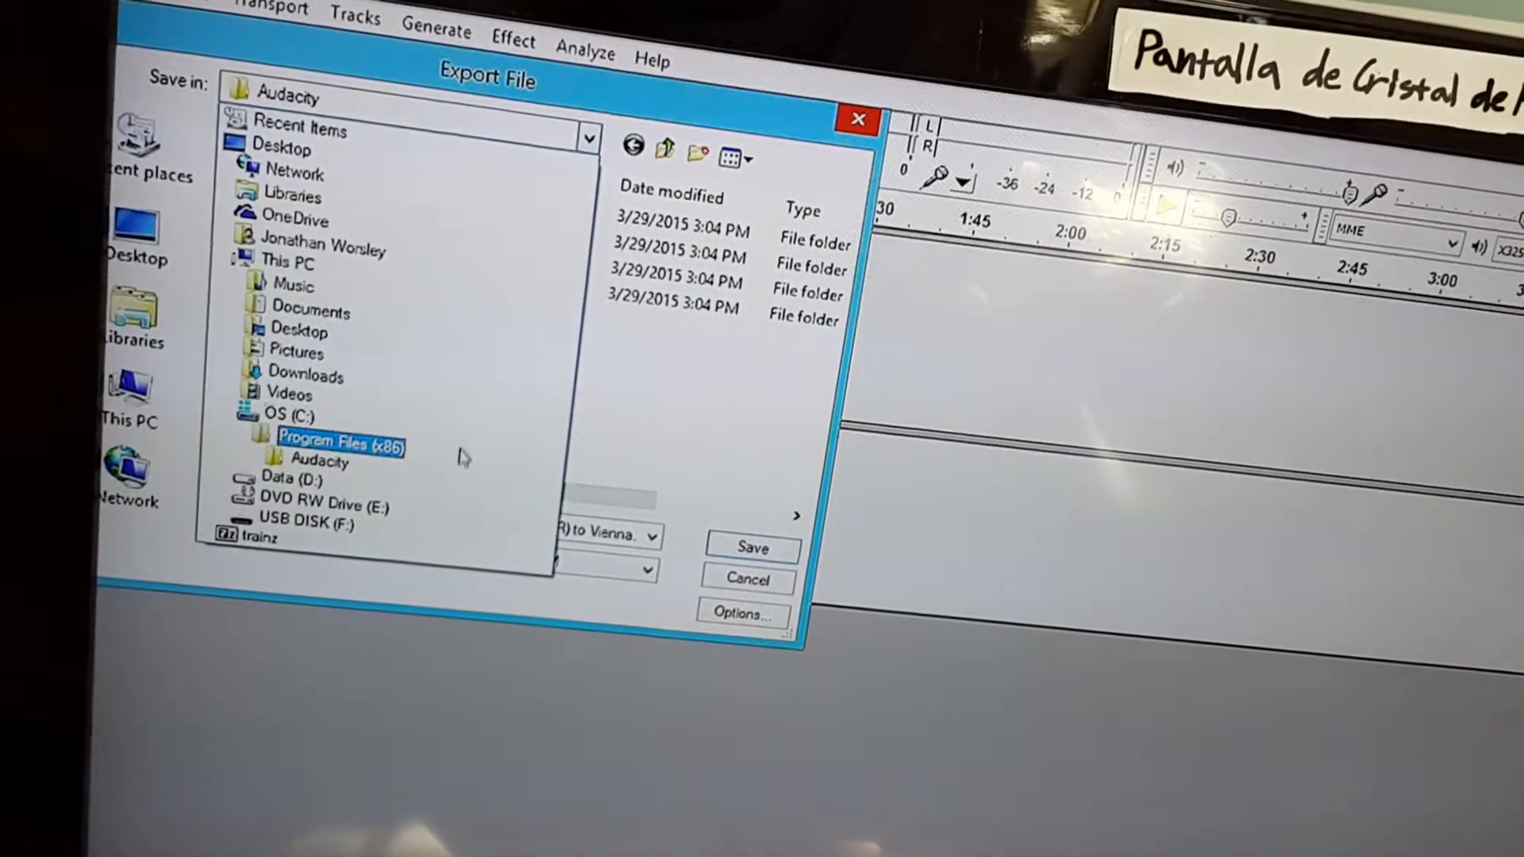
pyautogui.click(301, 384)
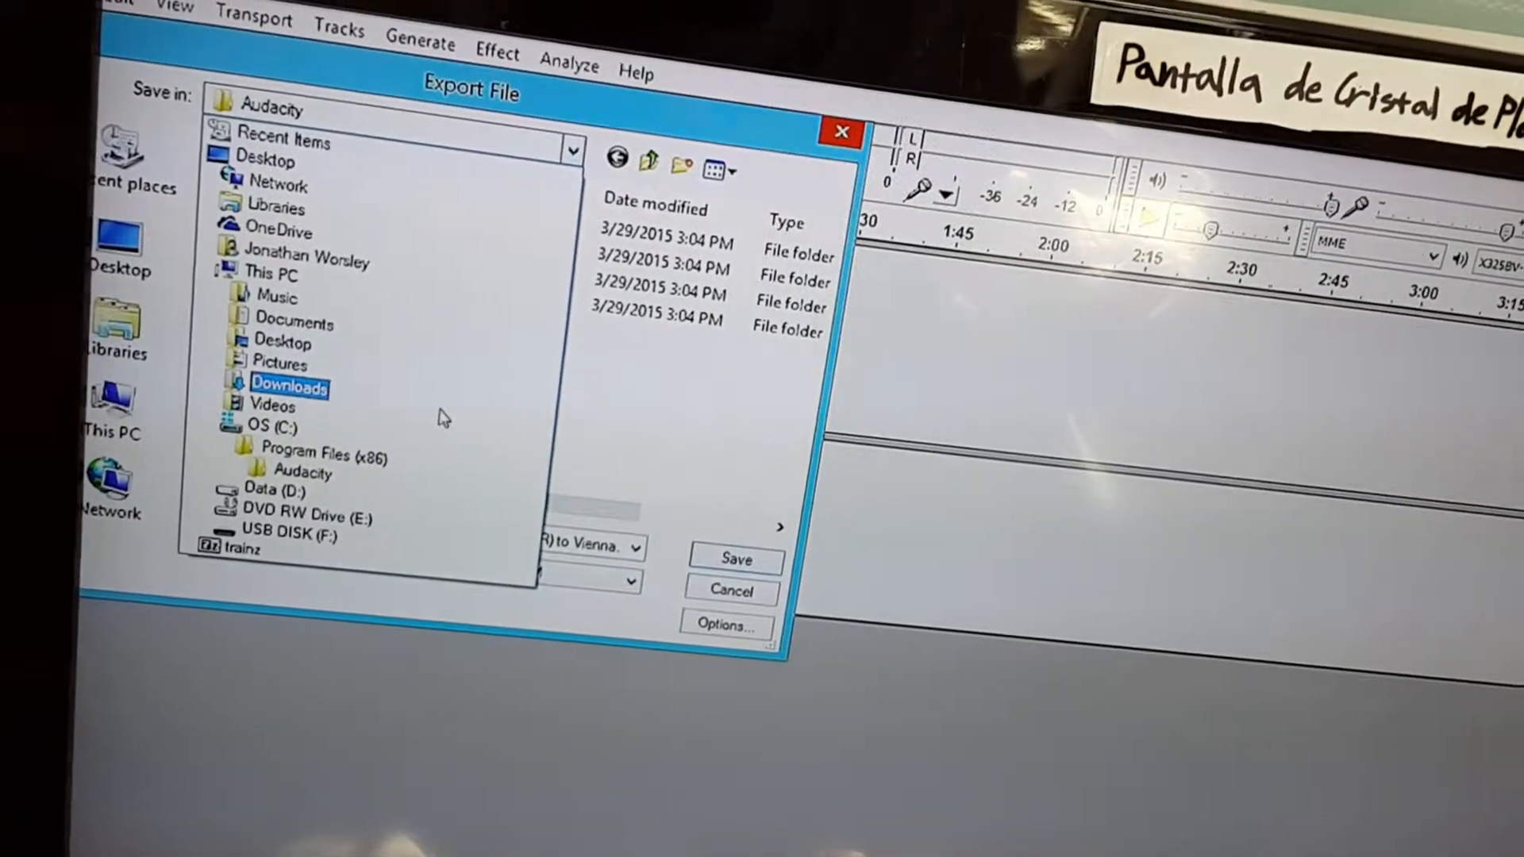
pyautogui.doubleClick(289, 387)
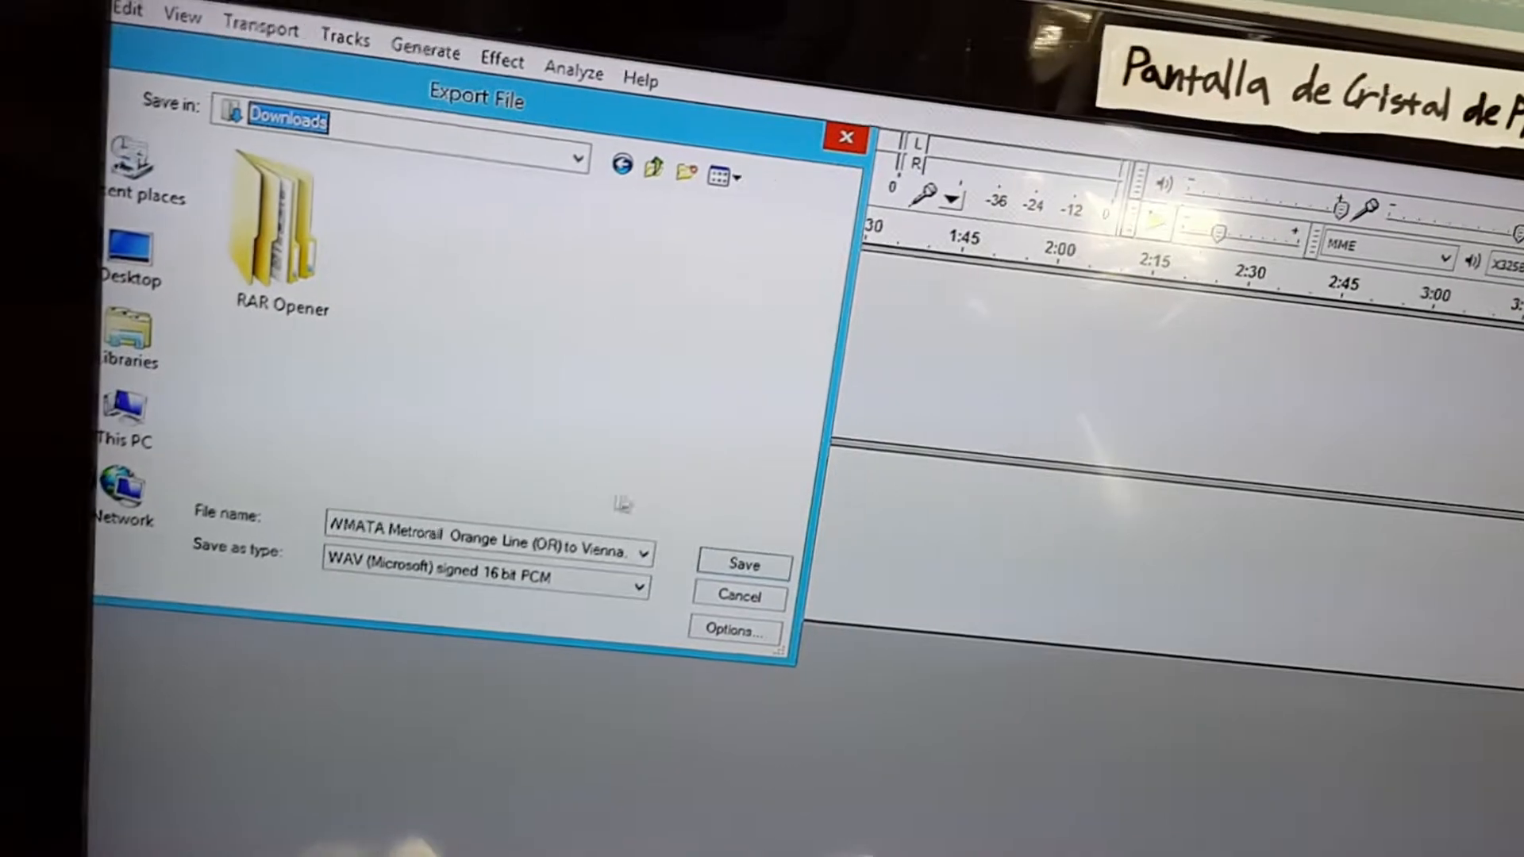
pyautogui.click(741, 565)
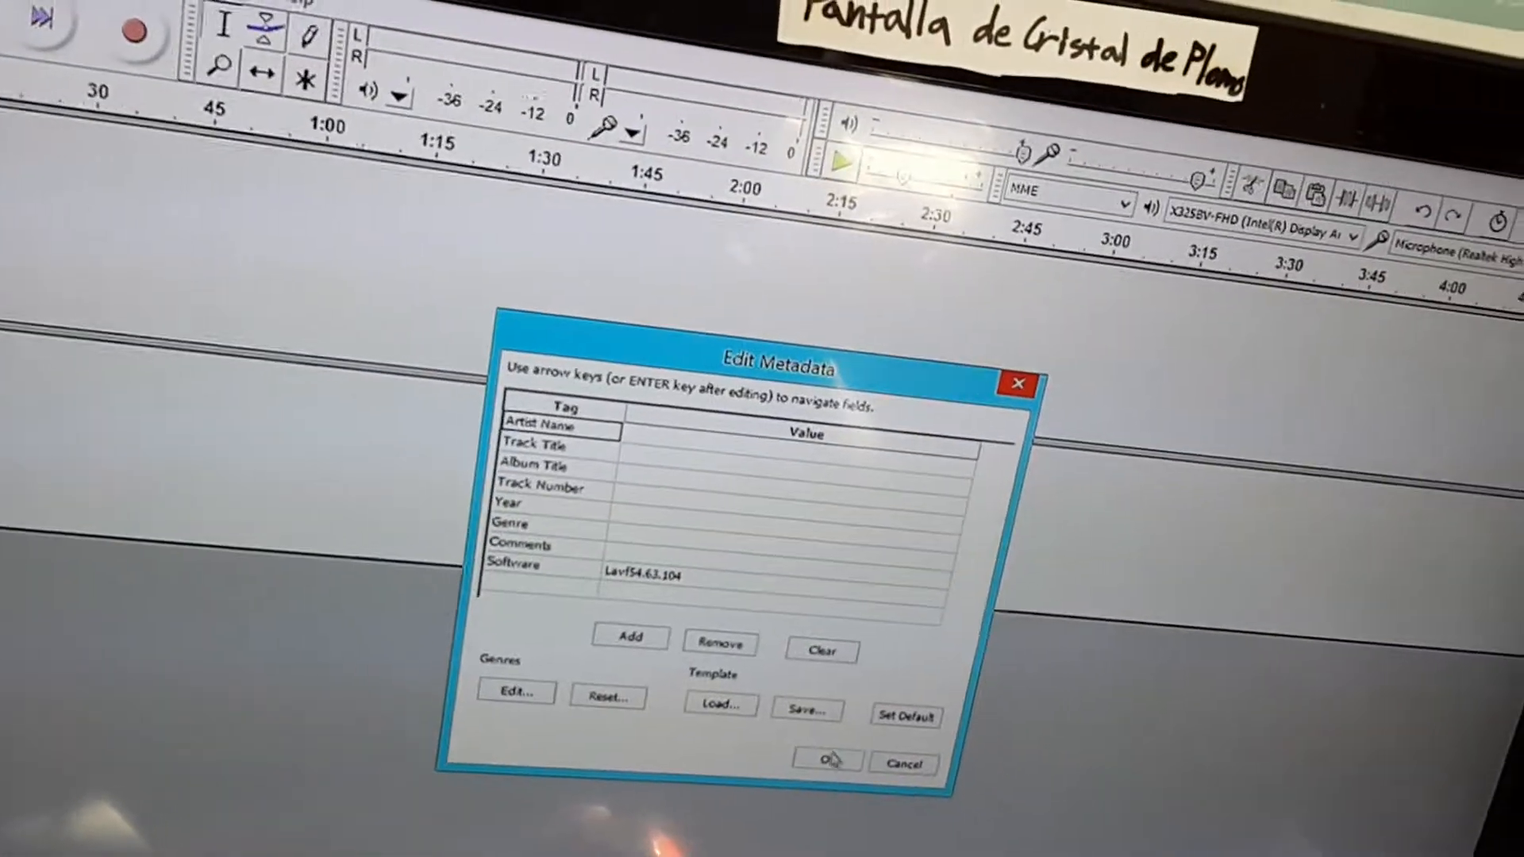
pyautogui.click(826, 761)
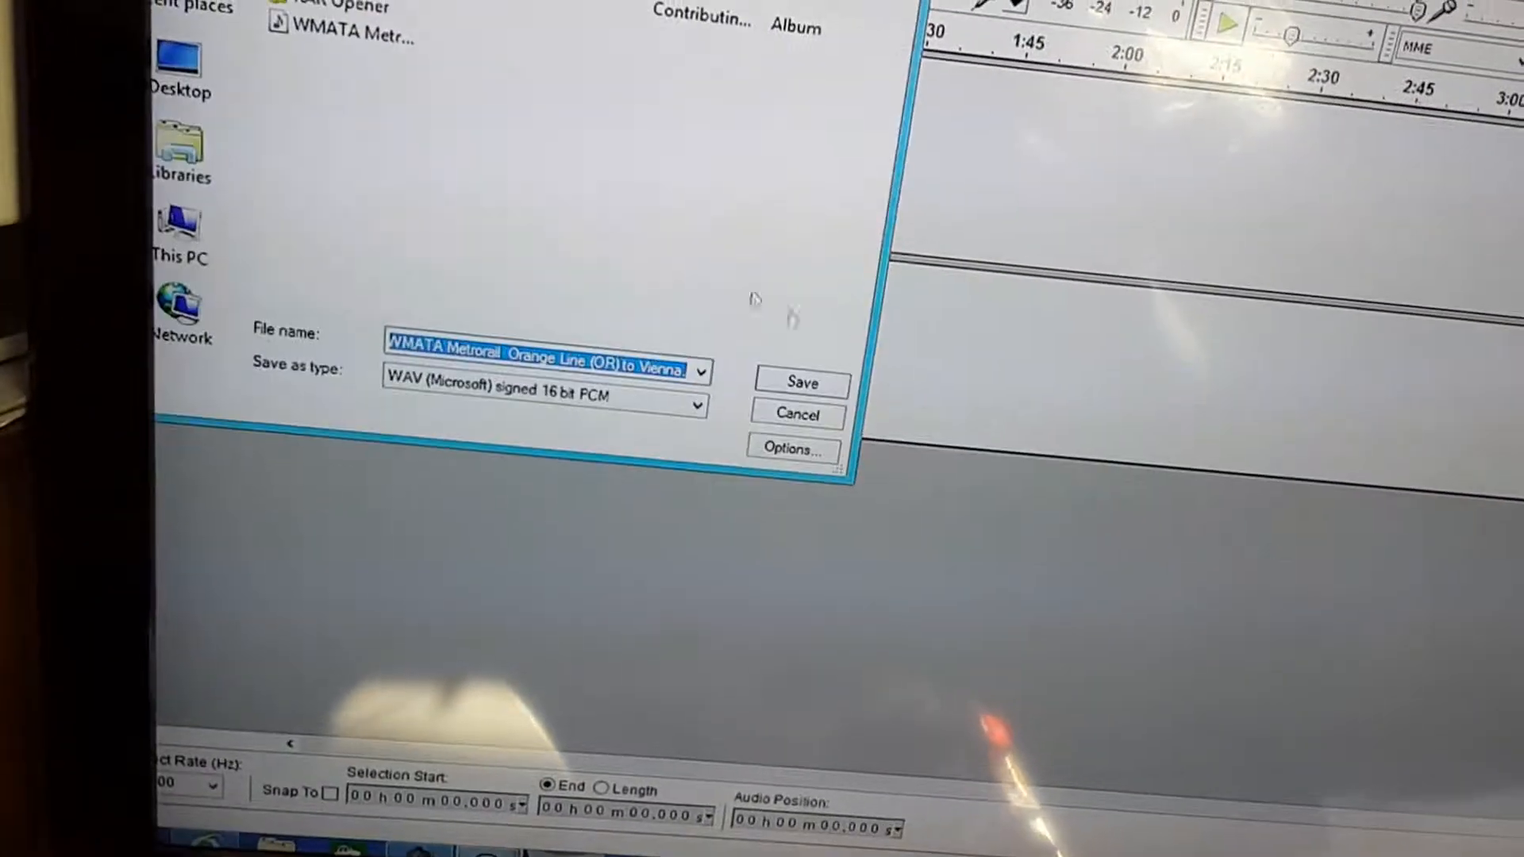
# Save the clip as DOOR CLOSE in Downloads and close Audacity without saving changes
pyautogui.write('DOOR CLOSE')
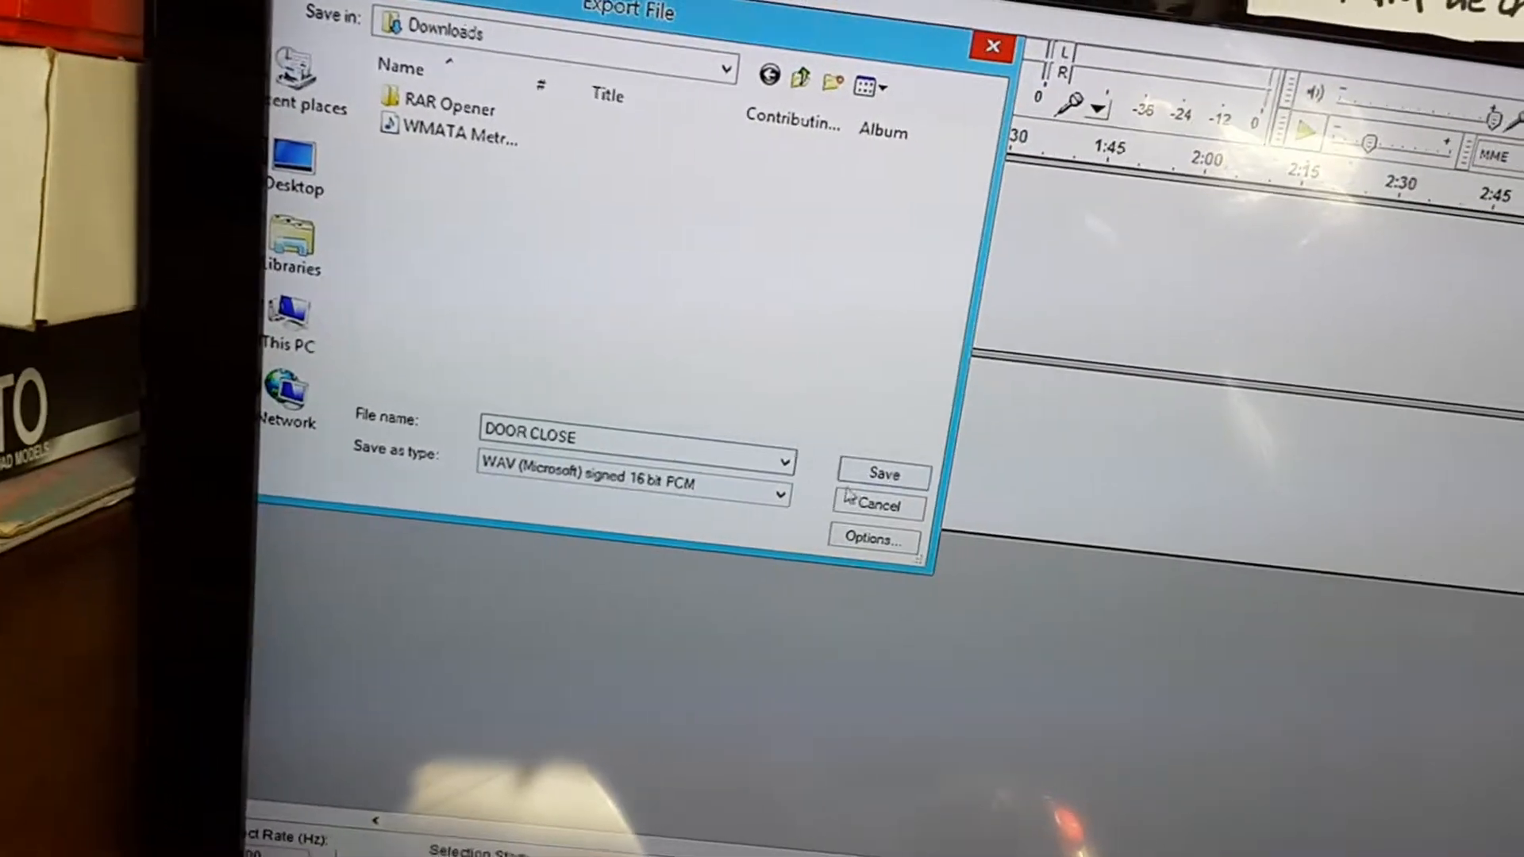
pyautogui.click(882, 473)
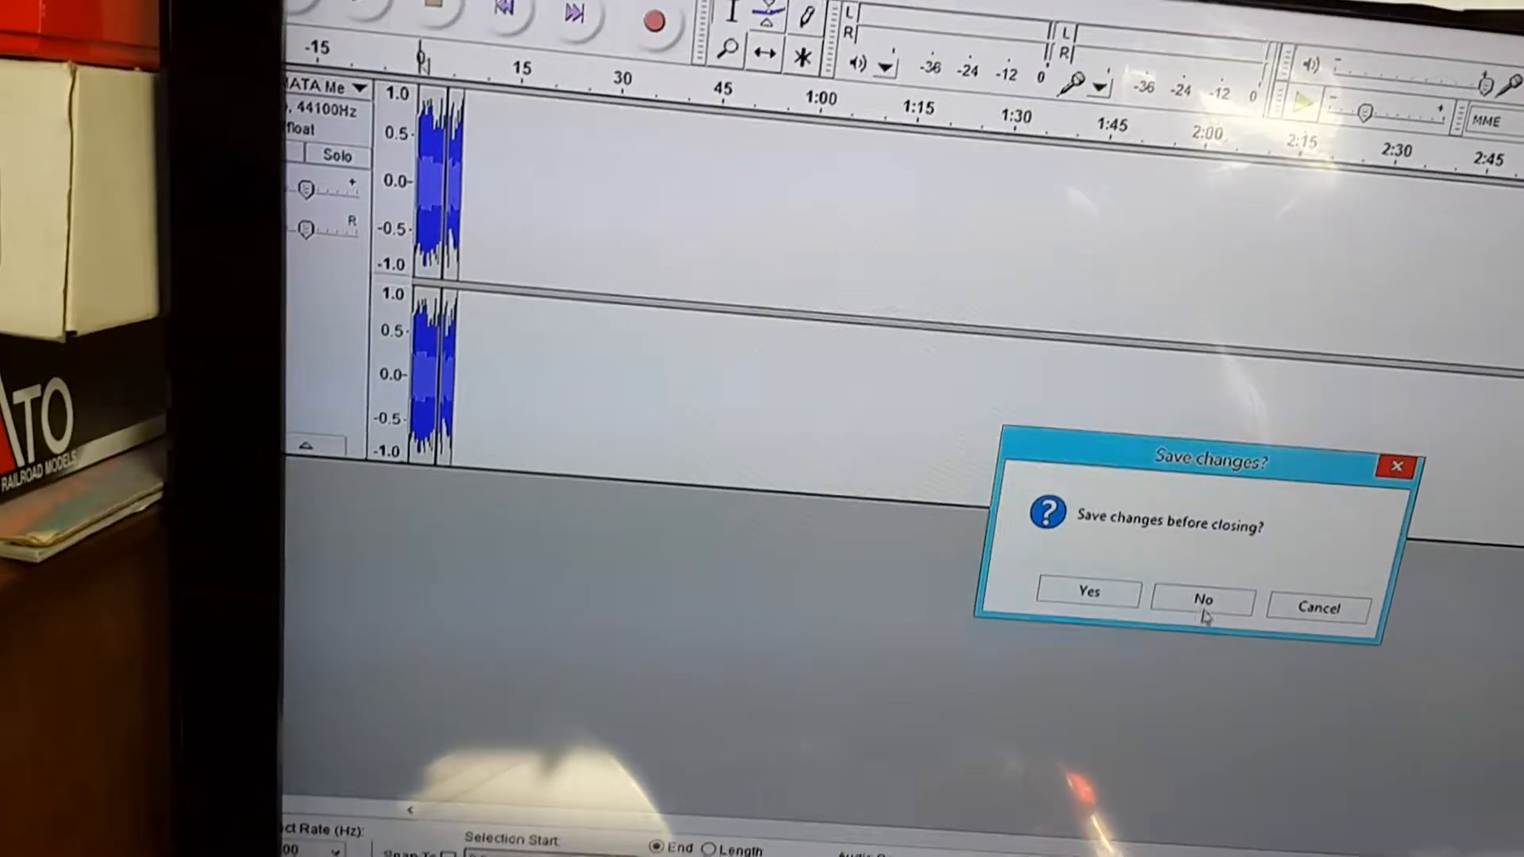
pyautogui.click(1202, 600)
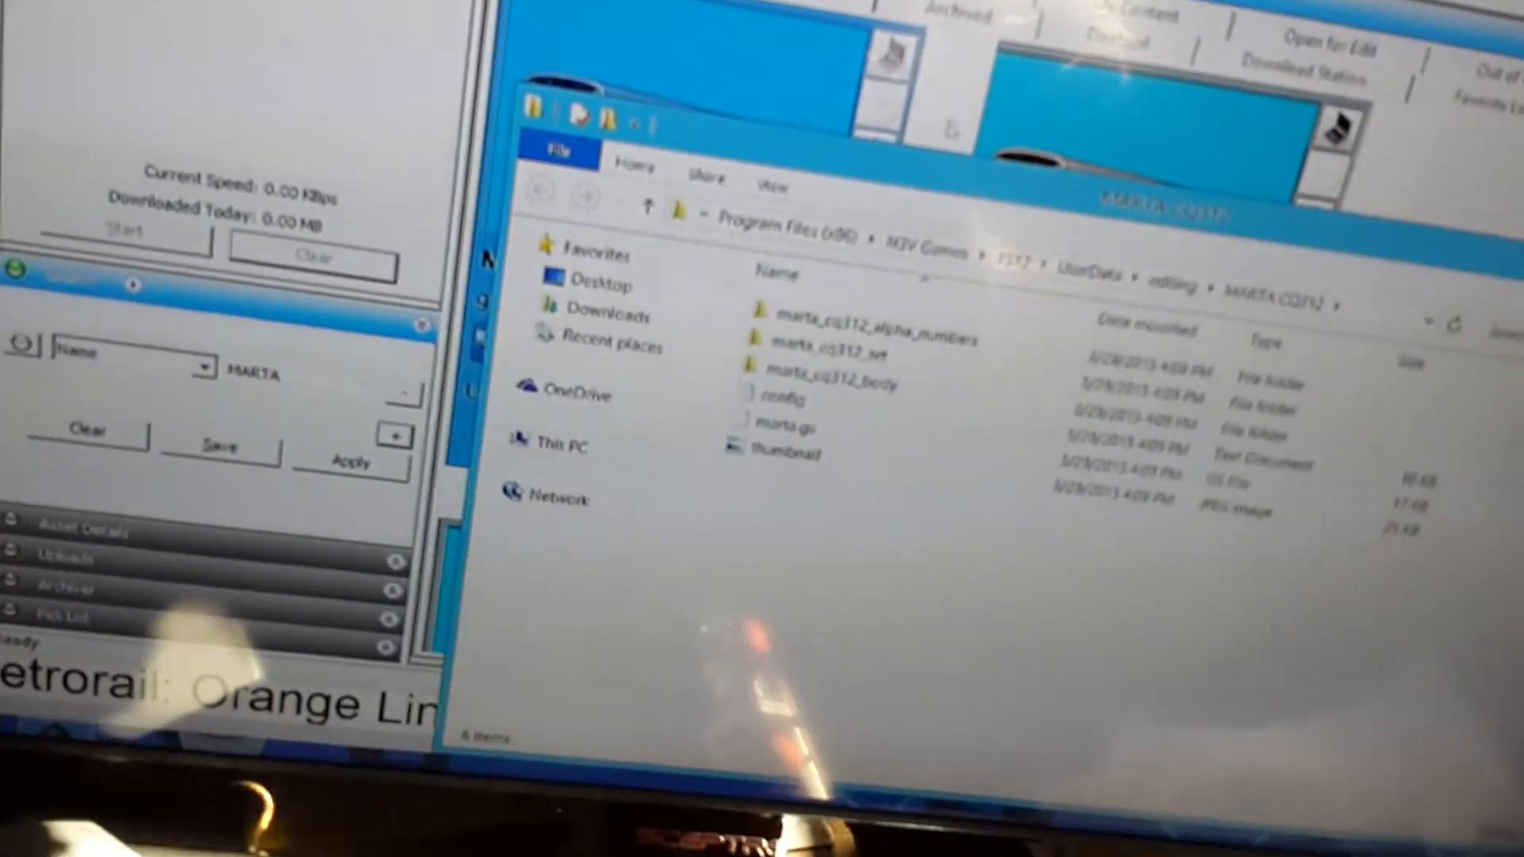
# Open the marta_cq312_body folder and place the DOOR CLOSE wave file there
pyautogui.doubleClick(825, 383)
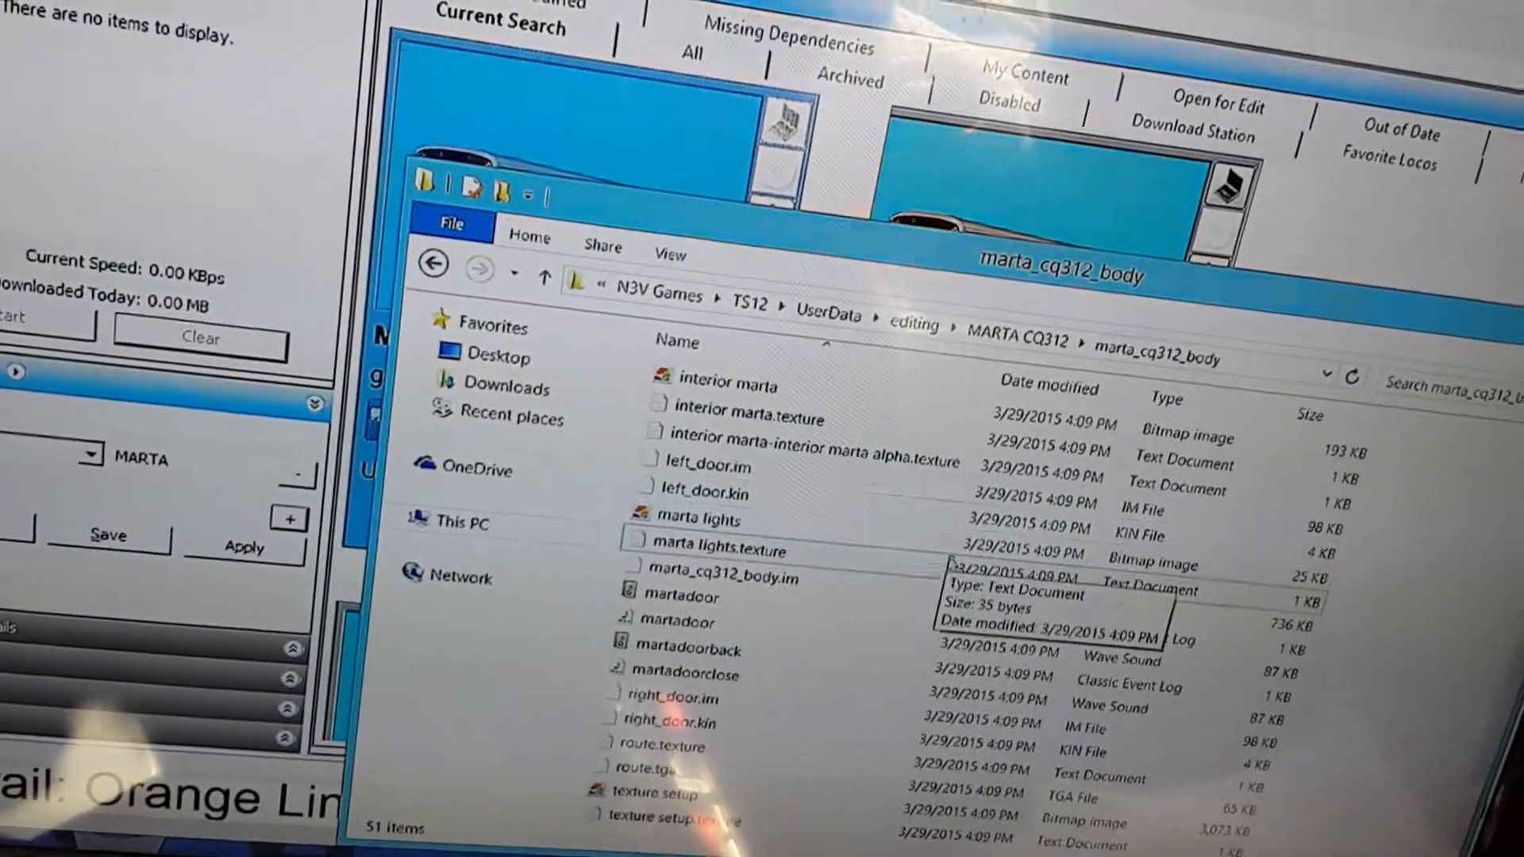
pyautogui.scroll(-3)
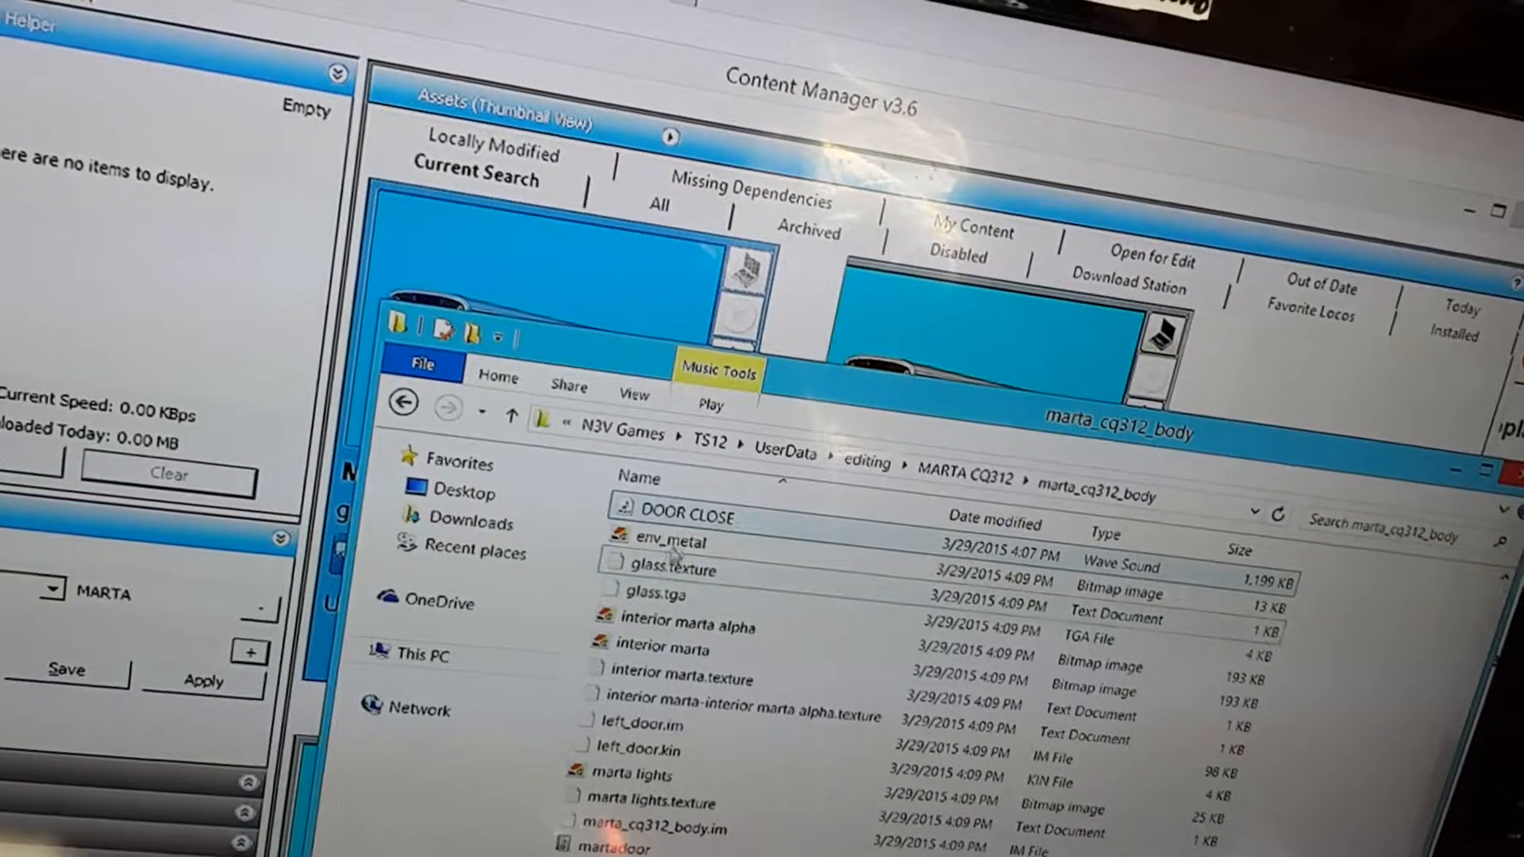
pyautogui.scroll(-3)
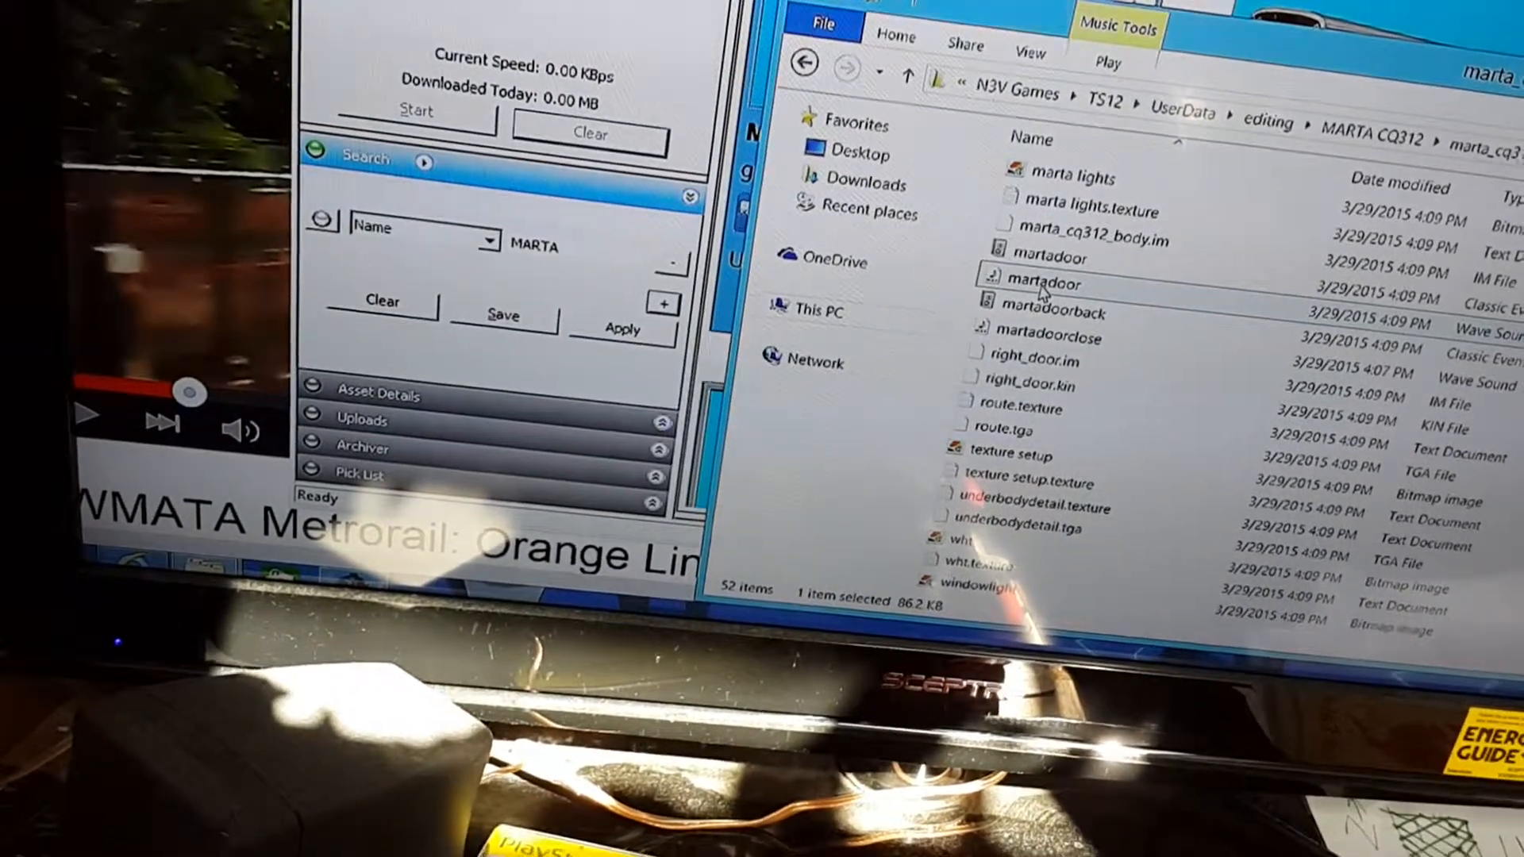
# Delete the old martadoor wave file and select the long WMATA wave file
pyautogui.rightClick(1045, 282)
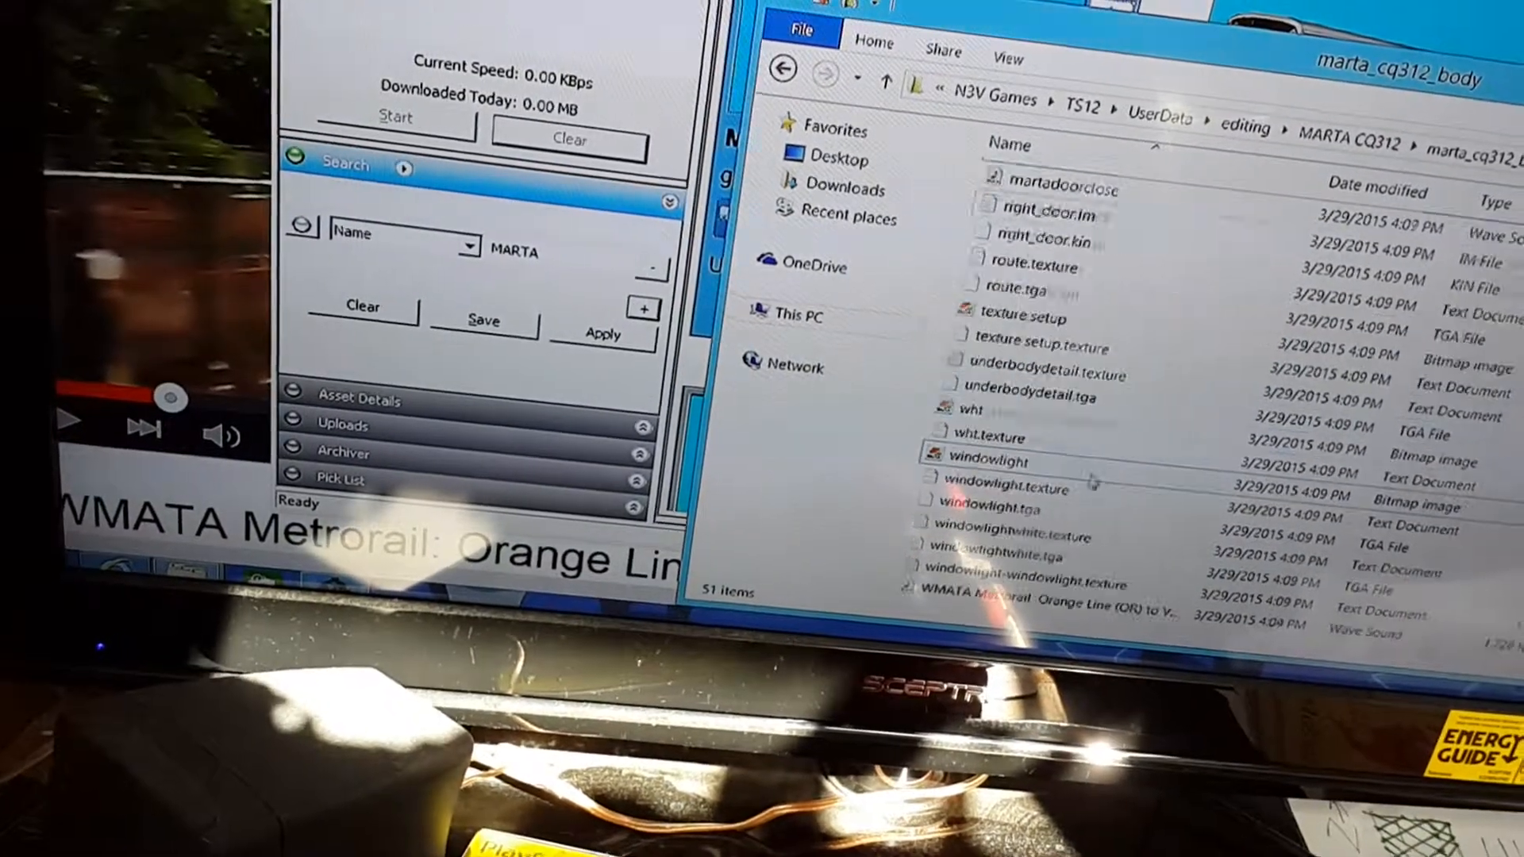
pyautogui.click(1011, 613)
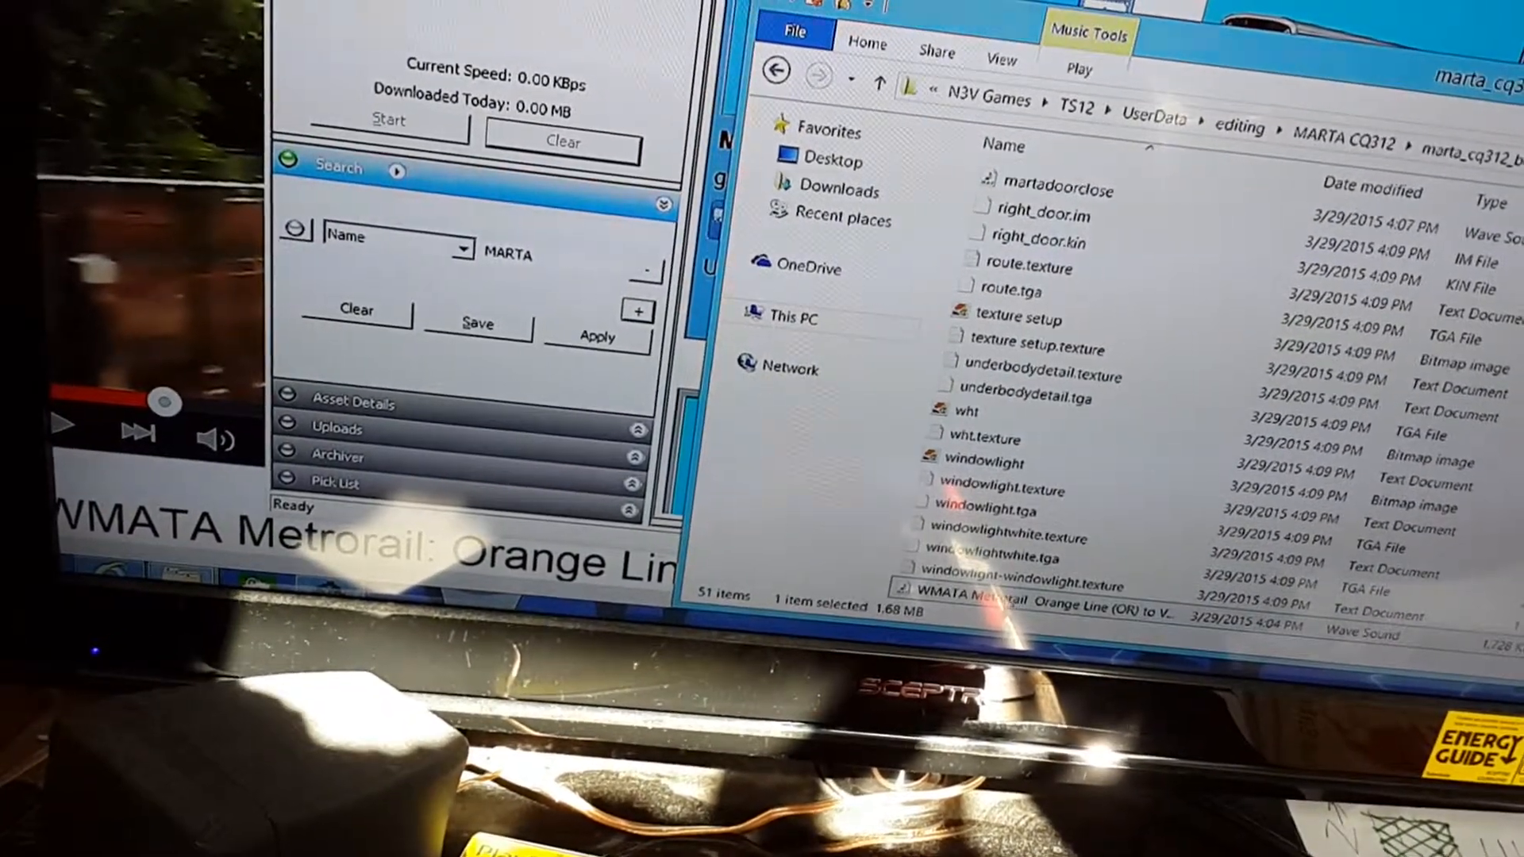